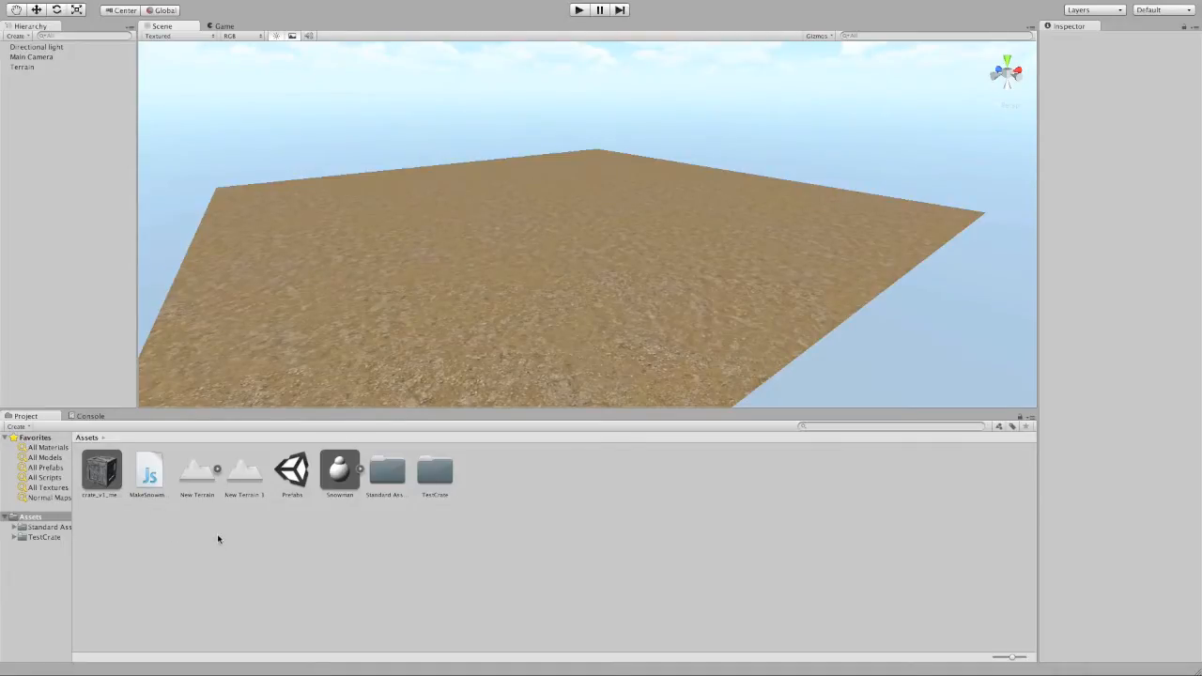
# Step: Inspect the rock wall and snowman assets, then add a cube to the scene from the Hierarchy Create list
pyautogui.click(102, 471)
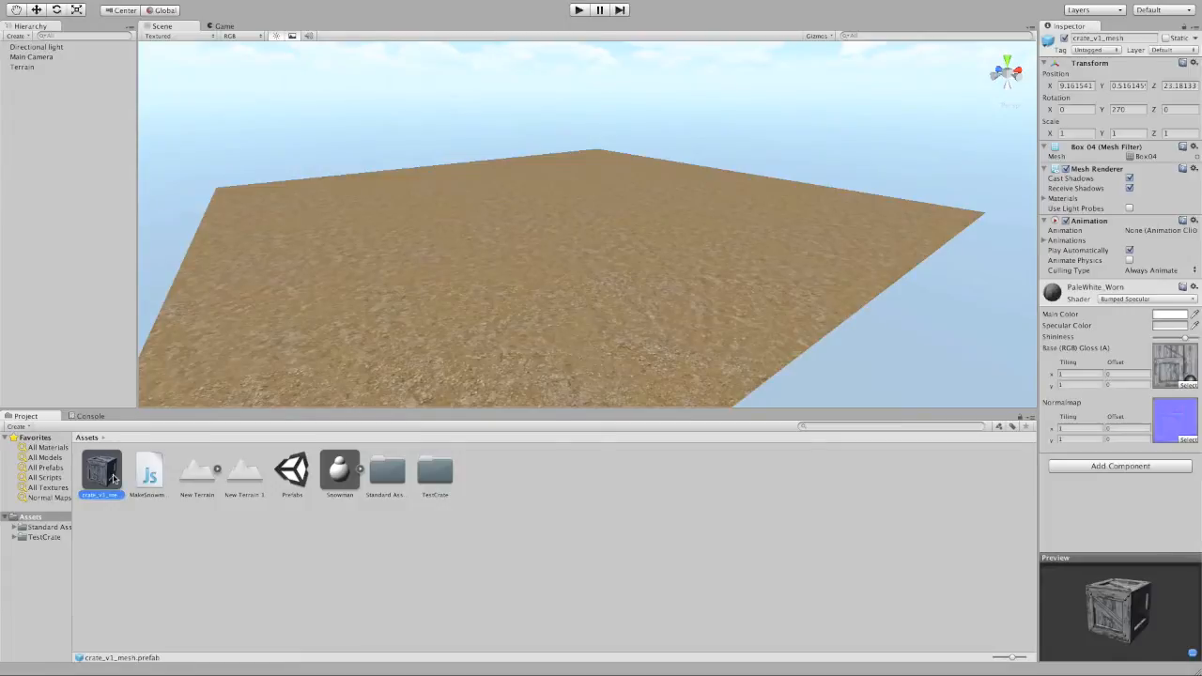
pyautogui.click(338, 470)
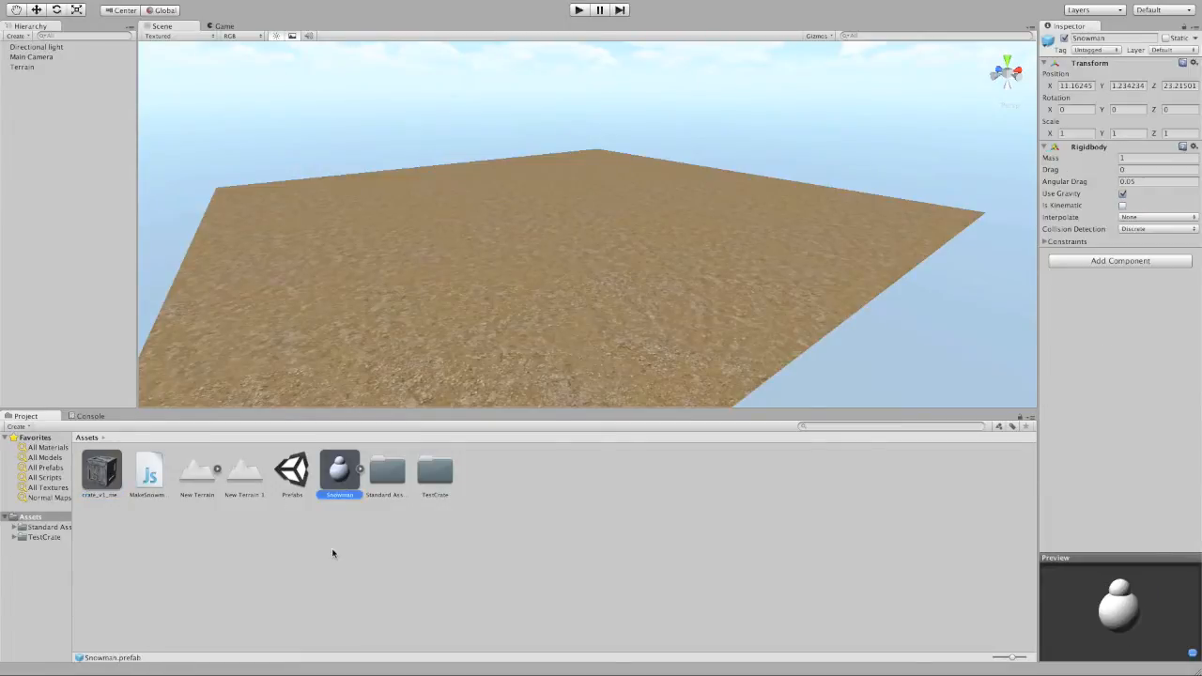
pyautogui.moveTo(291, 522)
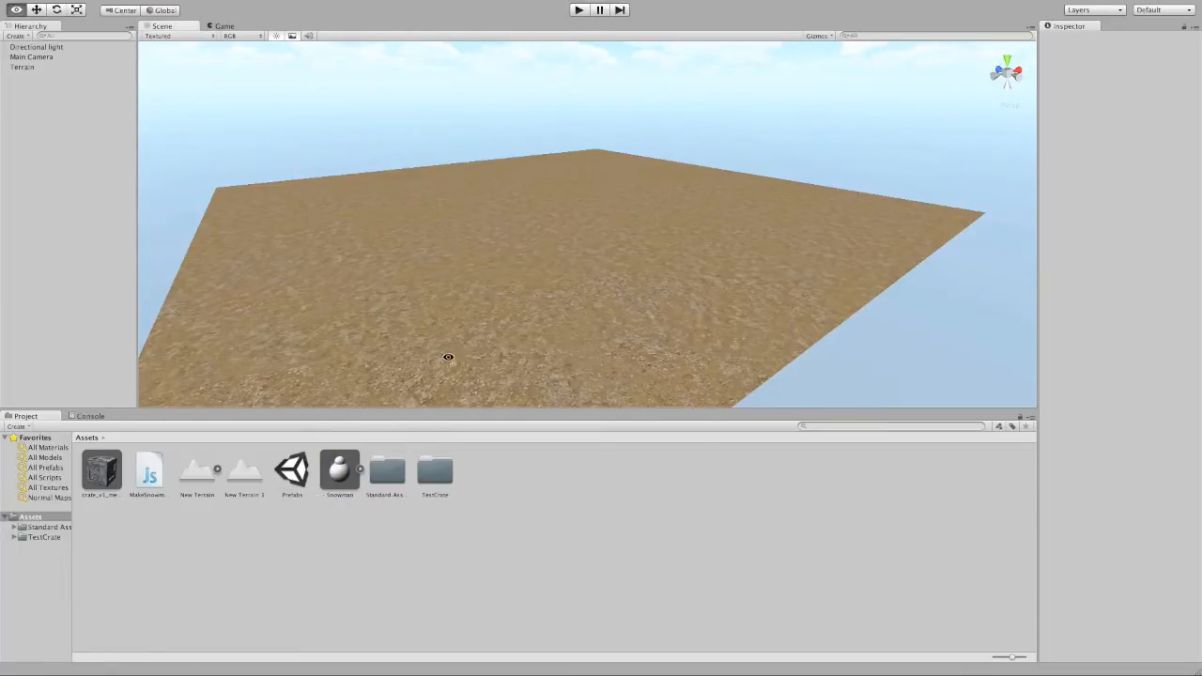
pyautogui.click(15, 36)
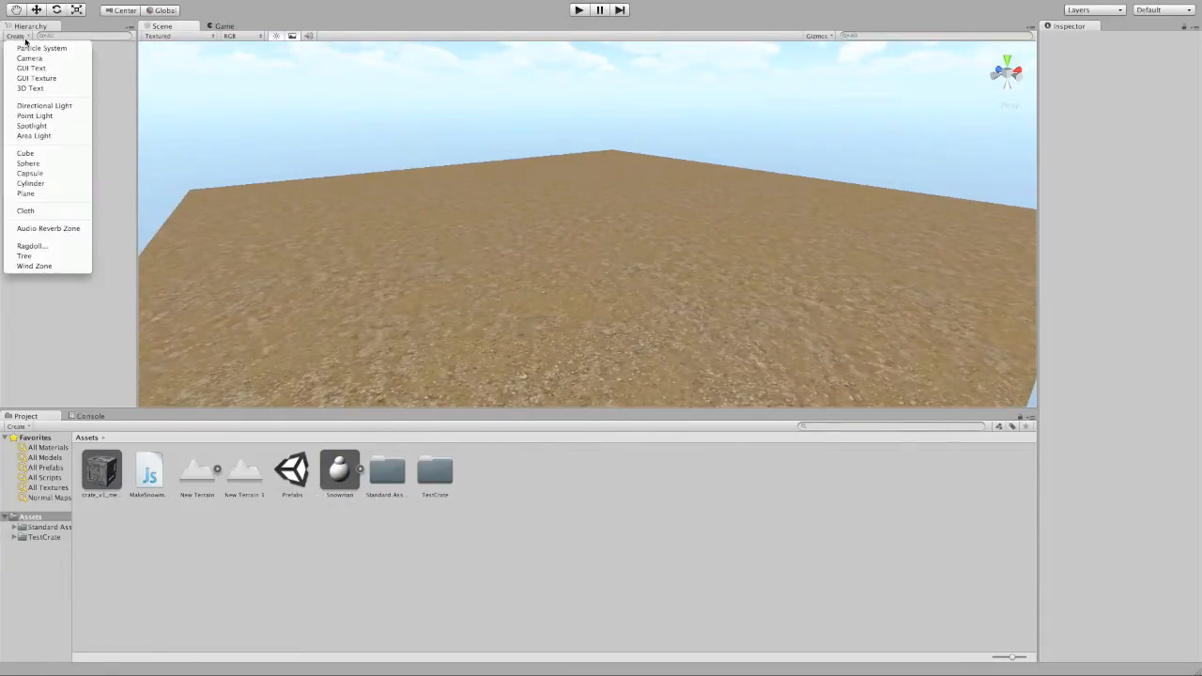
pyautogui.click(26, 154)
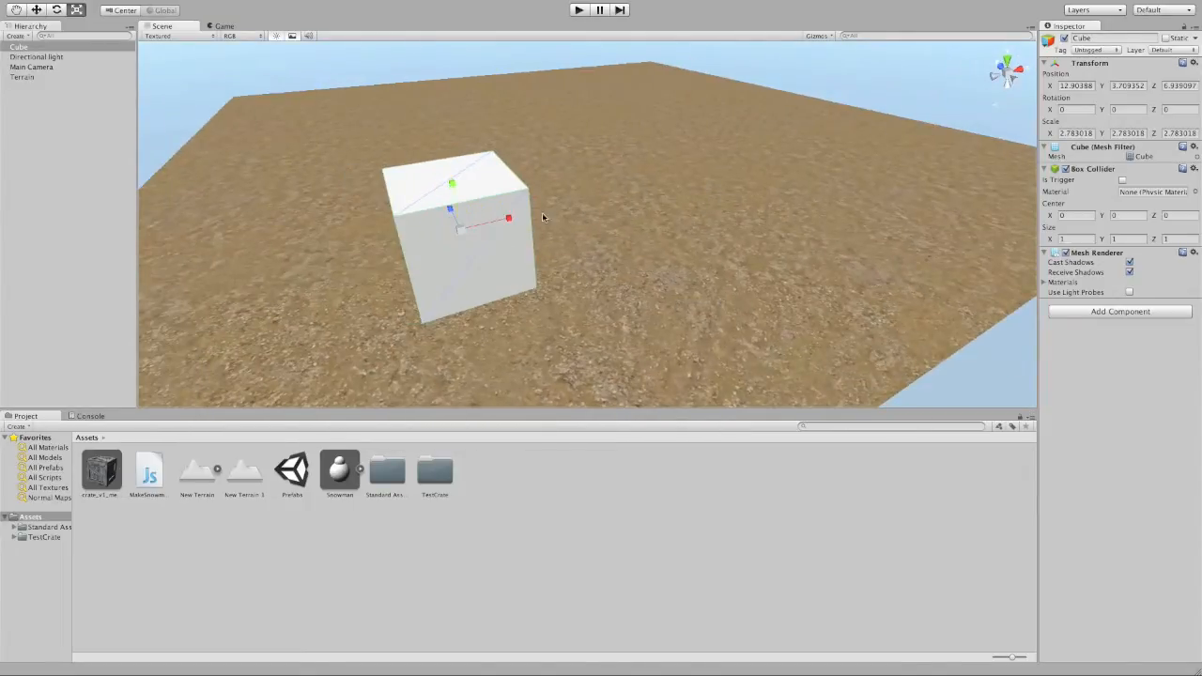
# Step: Position the cube on the terrain and line its two copies up beside it in a row
pyautogui.moveTo(451, 198); pyautogui.dragTo(466, 278)
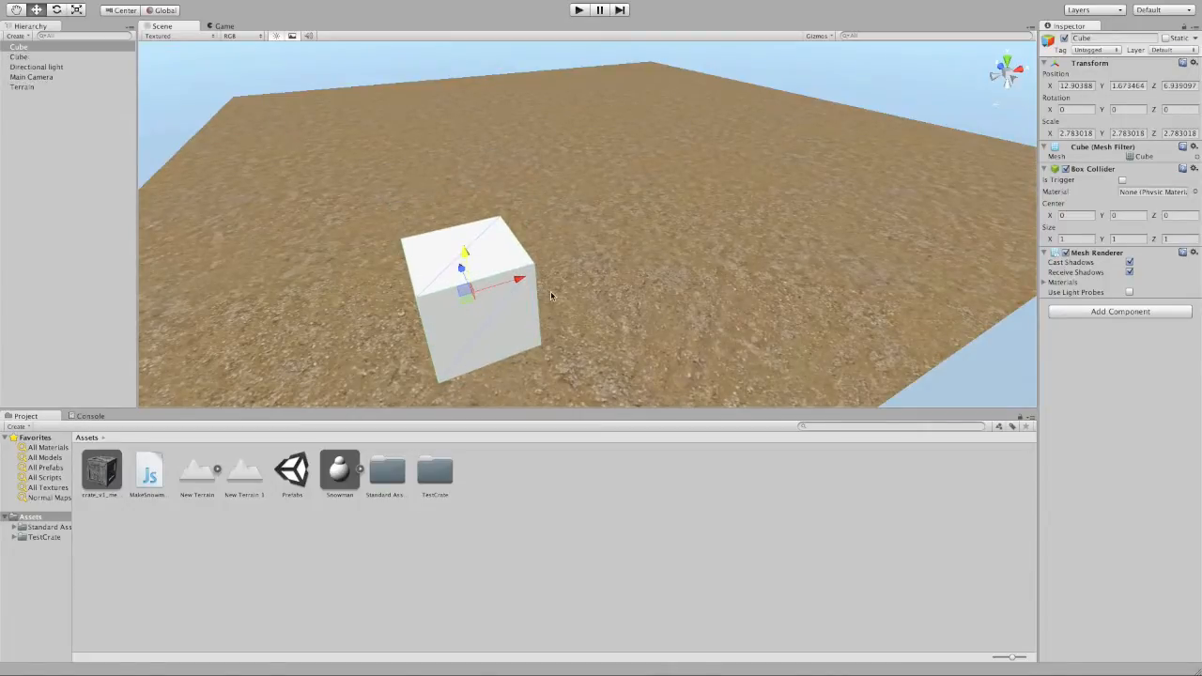
pyautogui.moveTo(489, 280); pyautogui.dragTo(605, 248)
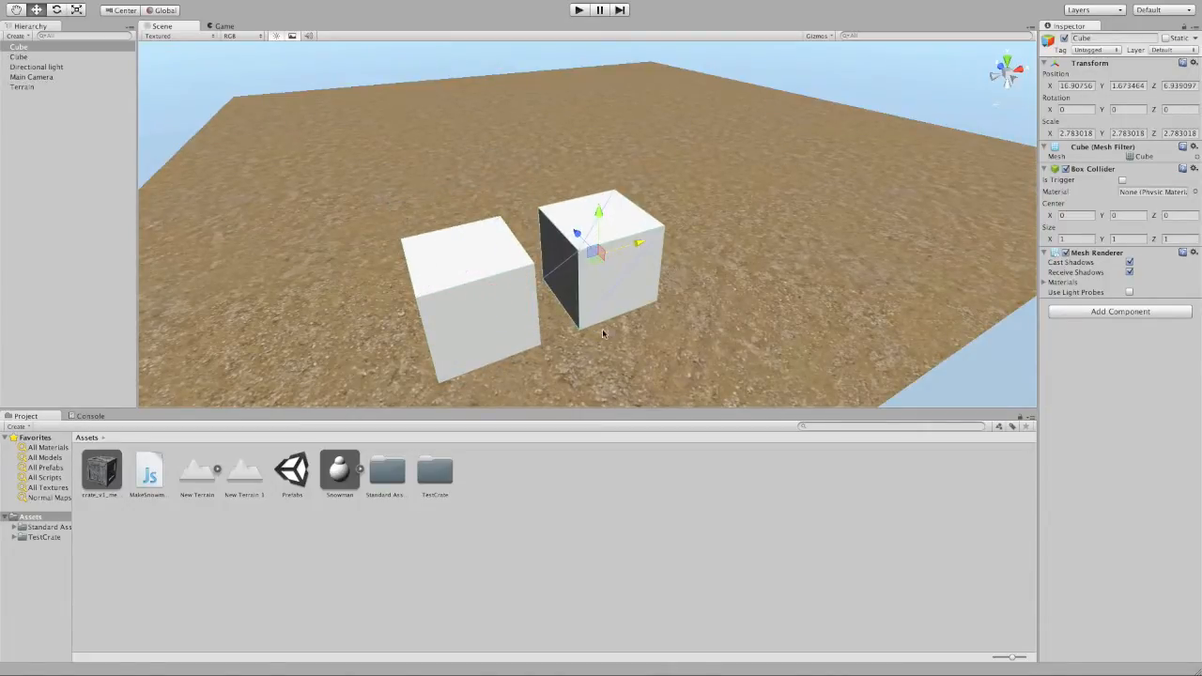
pyautogui.moveTo(602, 253); pyautogui.dragTo(699, 229)
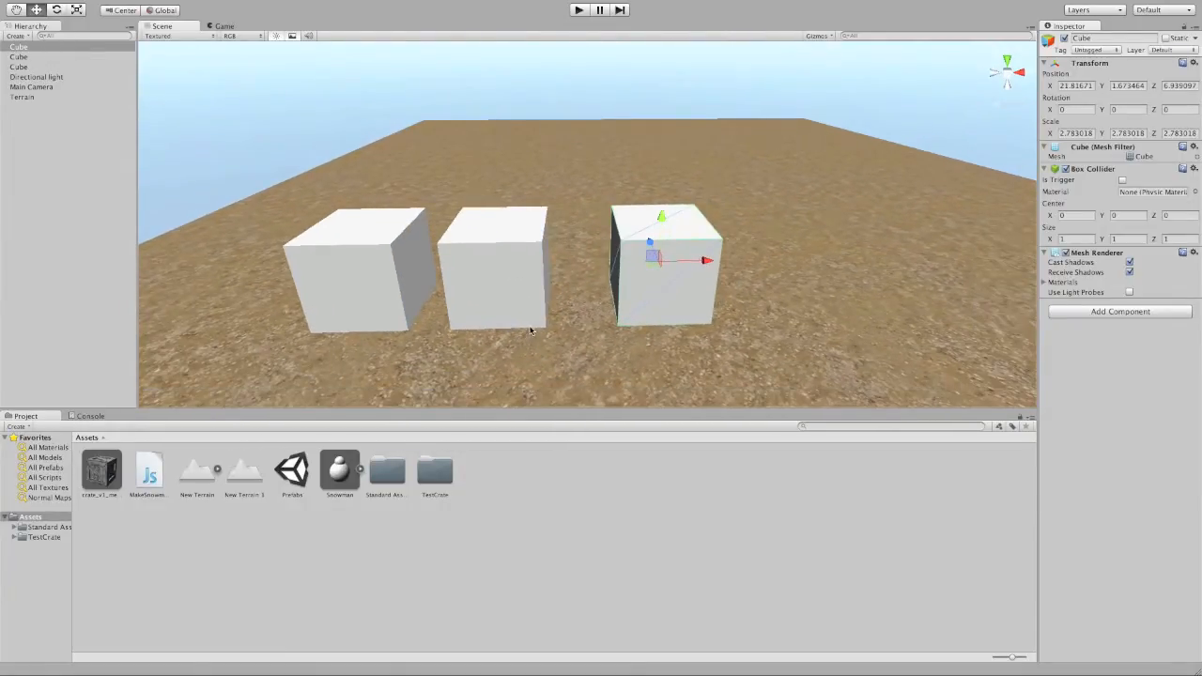
pyautogui.moveTo(522, 342)
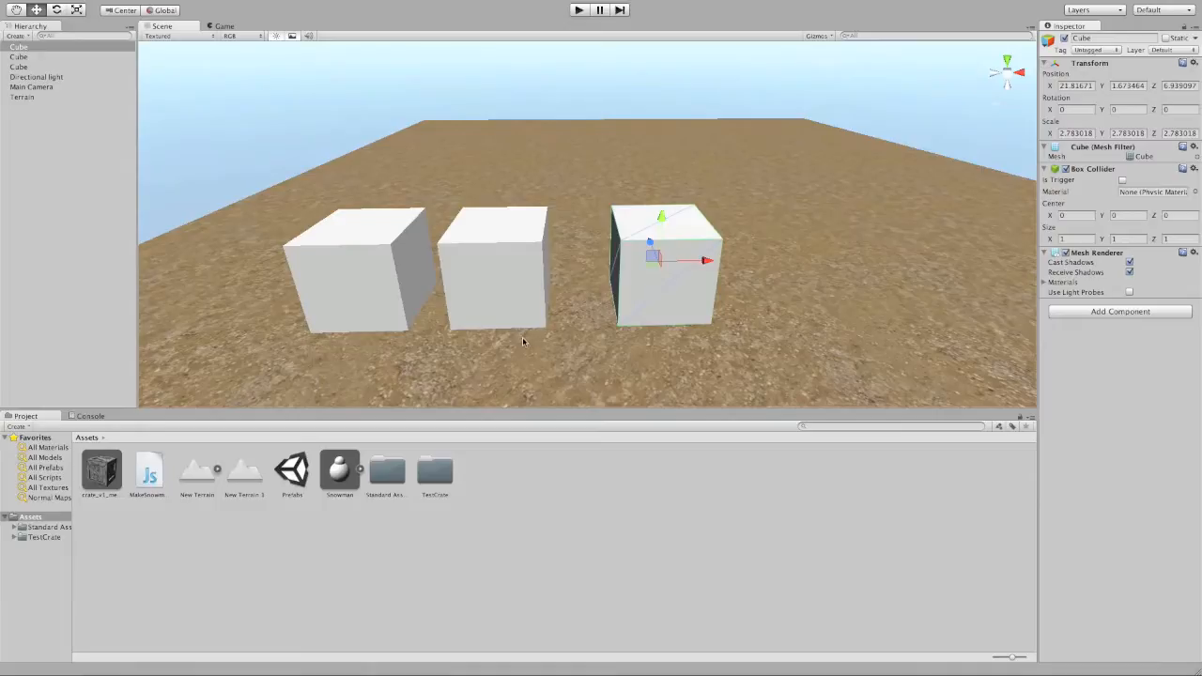
pyautogui.moveTo(458, 278)
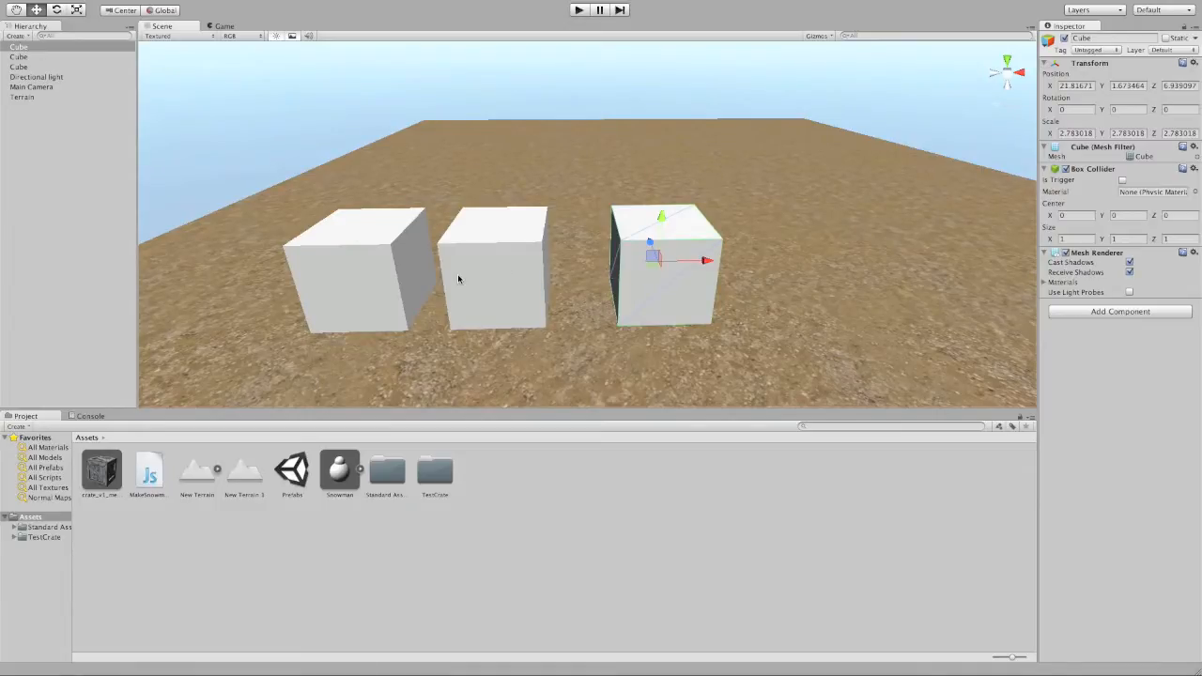
pyautogui.moveTo(393, 358)
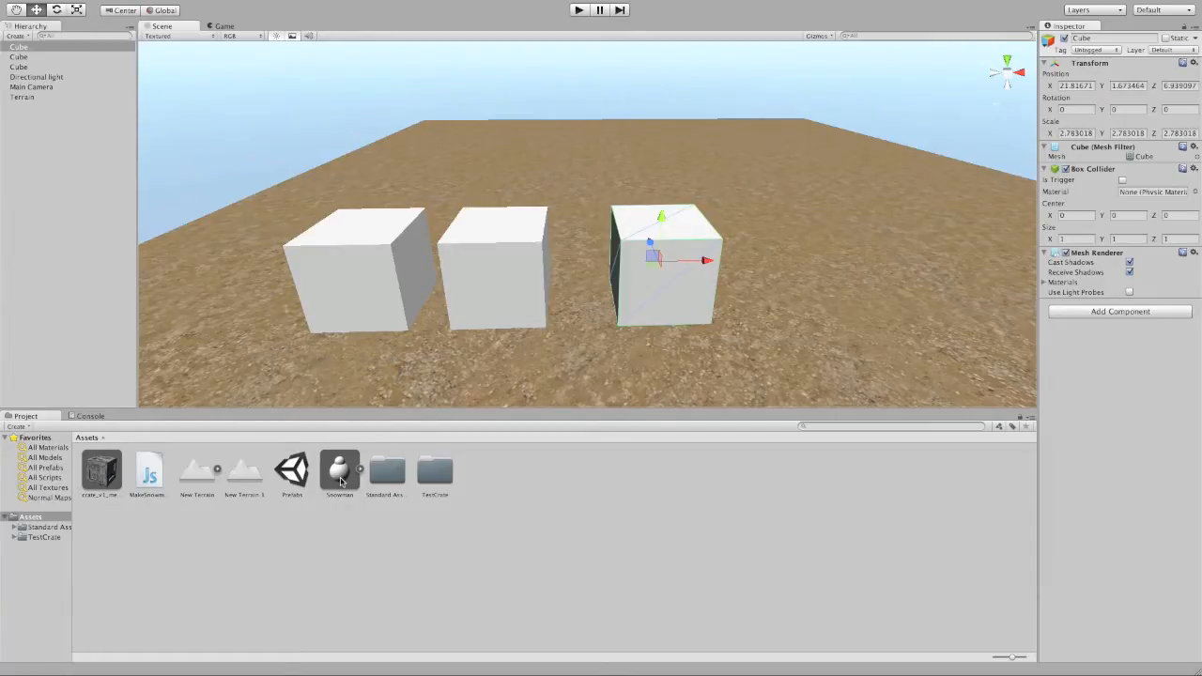
pyautogui.click(338, 474)
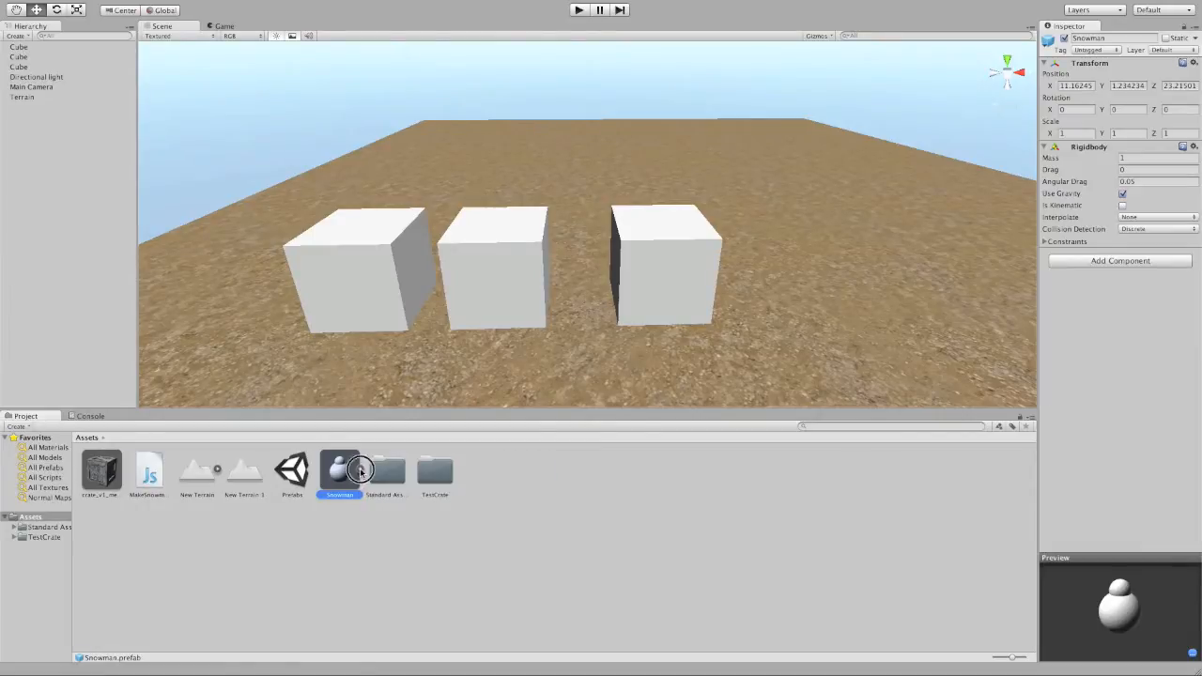
pyautogui.click(101, 470)
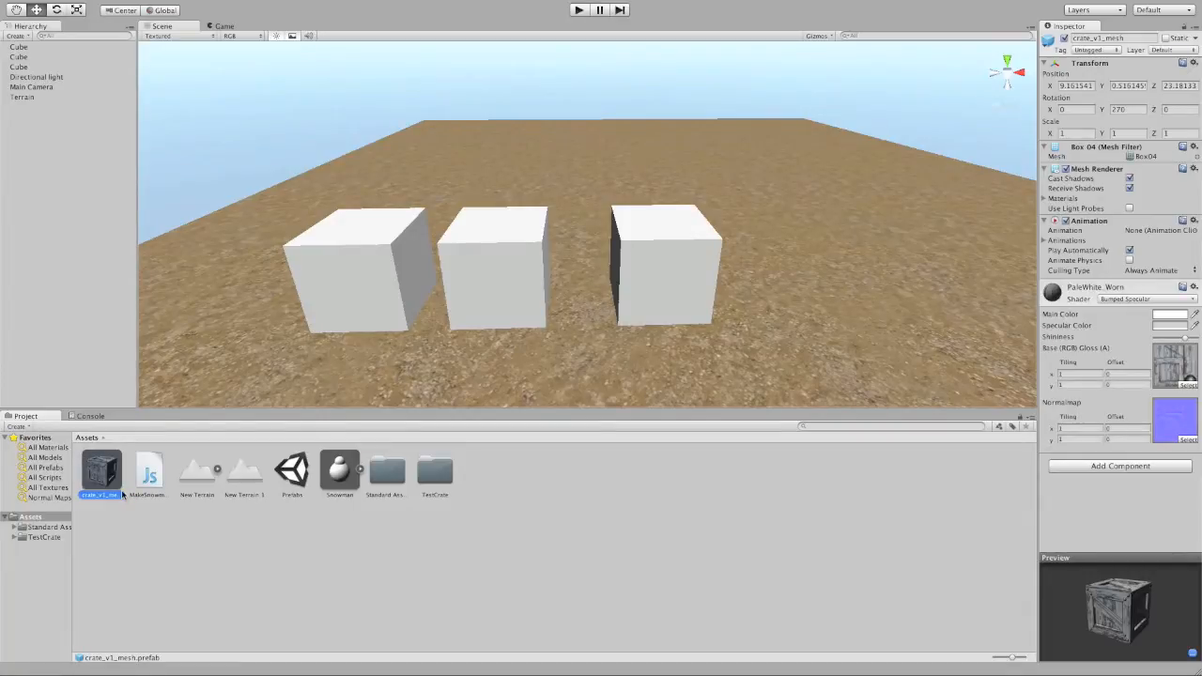
pyautogui.click(338, 473)
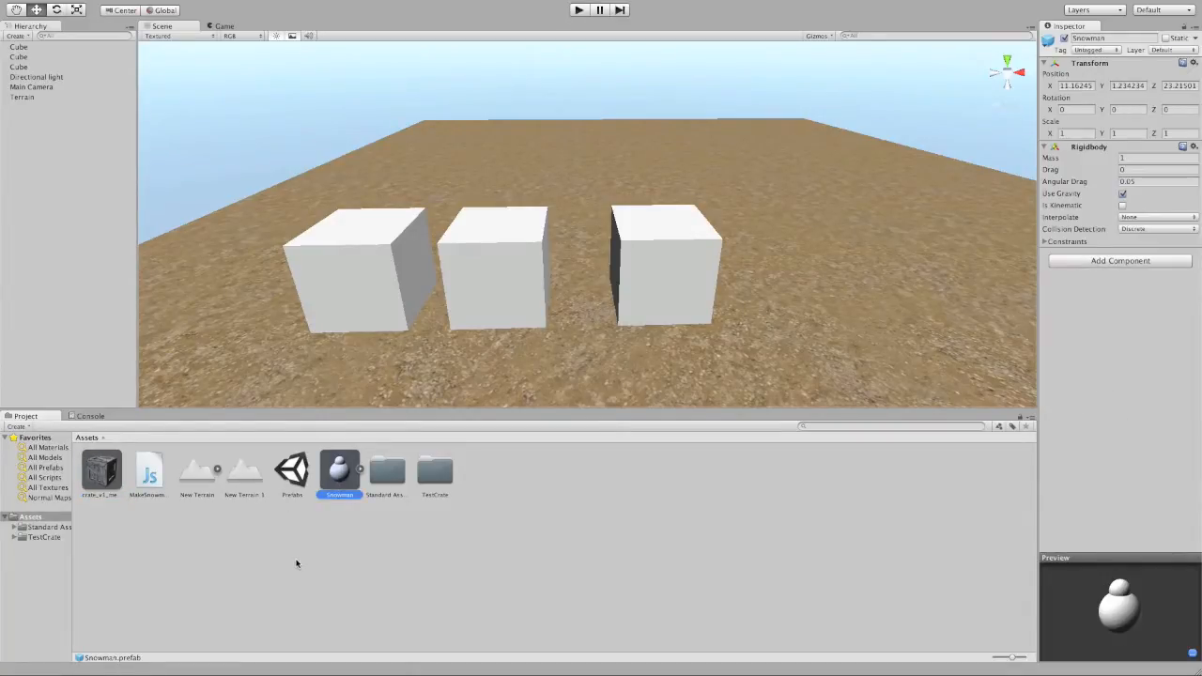
pyautogui.moveTo(400, 394)
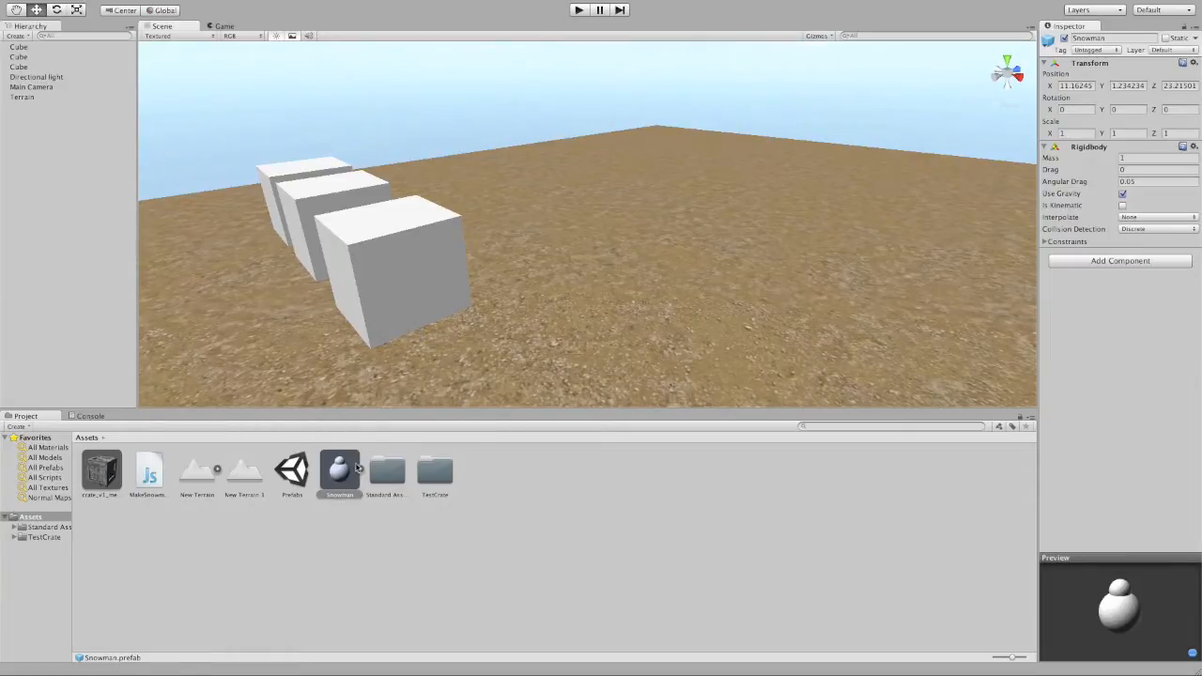
# Step: Drop a Snowman prefab onto the terrain near the cubes and zoom in on it
pyautogui.moveTo(338, 470); pyautogui.dragTo(435, 423)
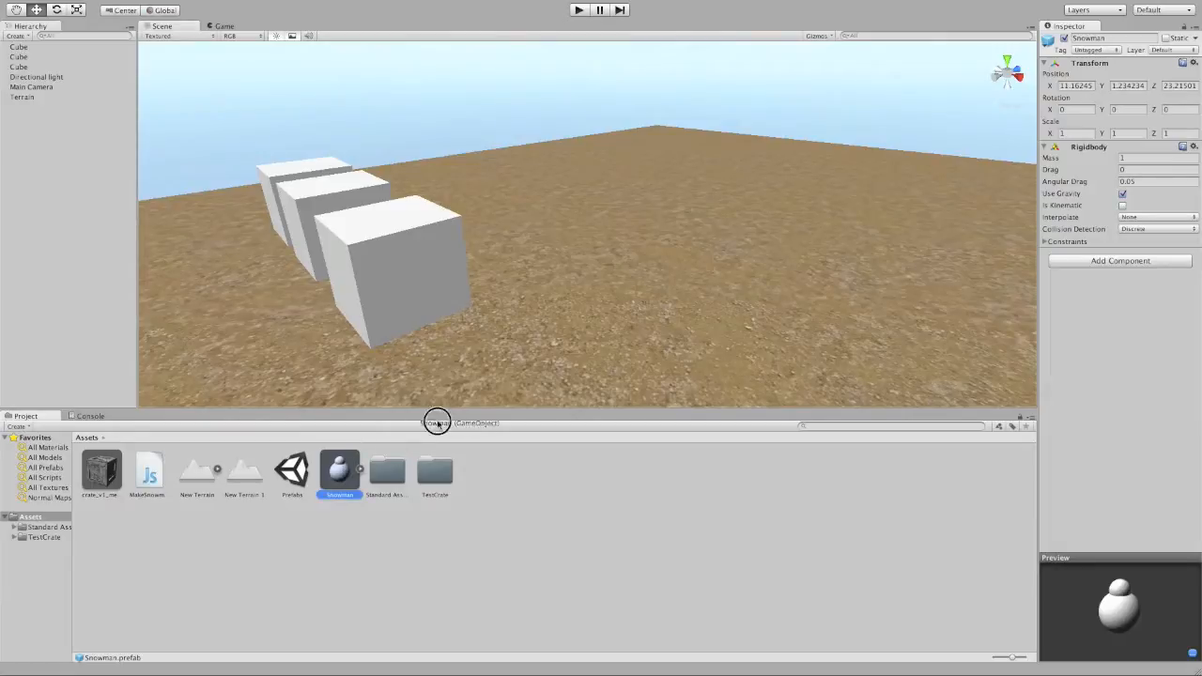
pyautogui.moveTo(338, 470); pyautogui.dragTo(639, 319)
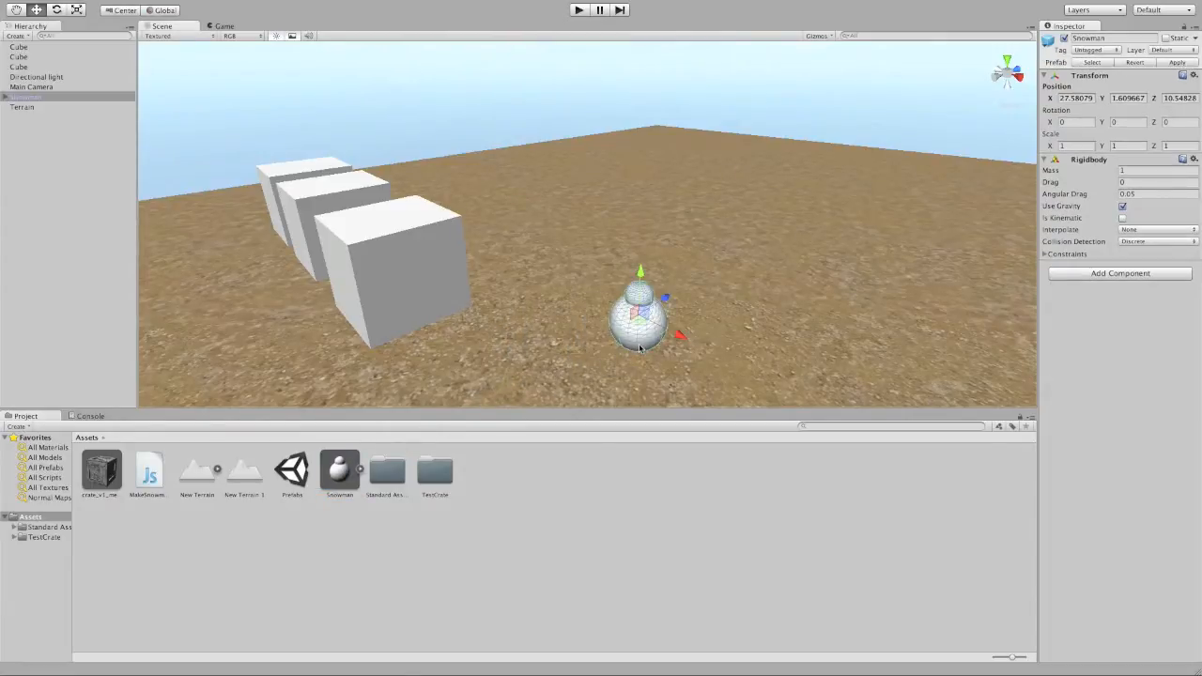
pyautogui.moveTo(638, 347); pyautogui.dragTo(694, 357)
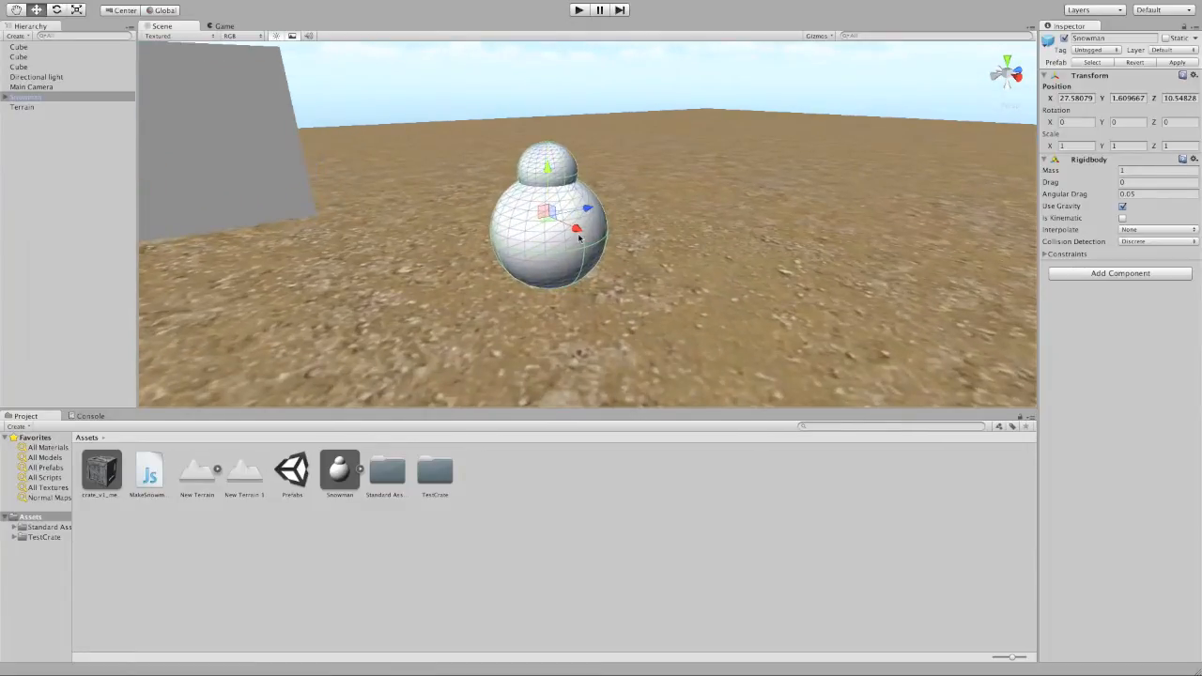
pyautogui.click(338, 469)
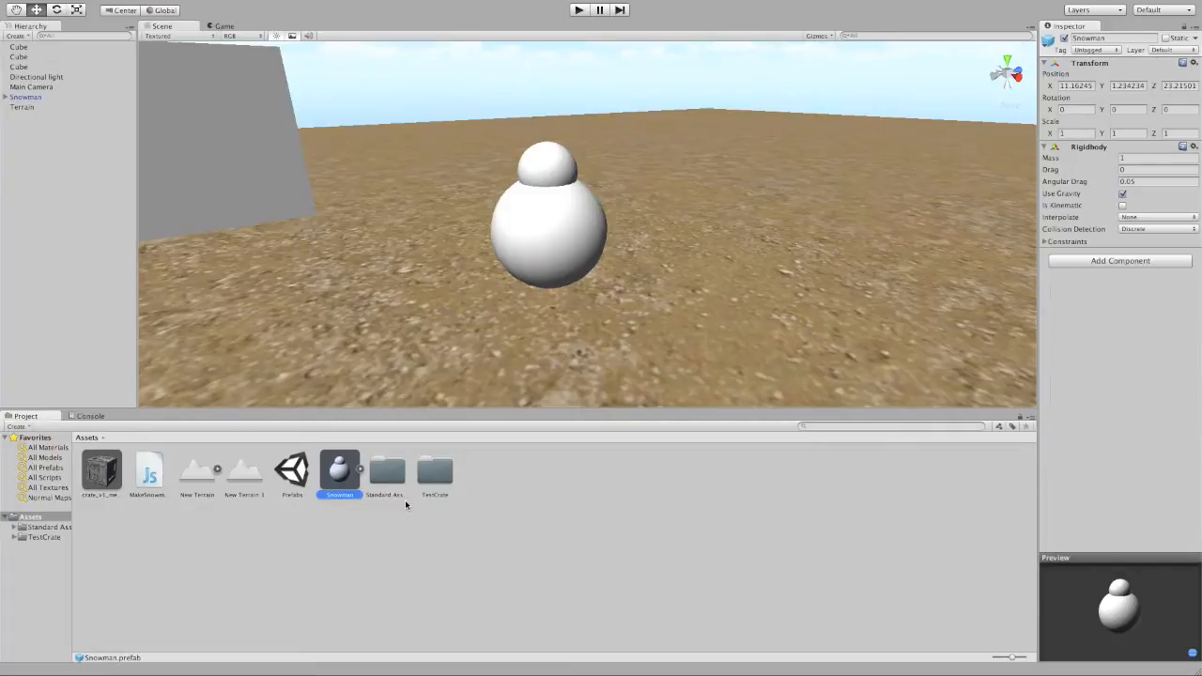
pyautogui.moveTo(440, 484)
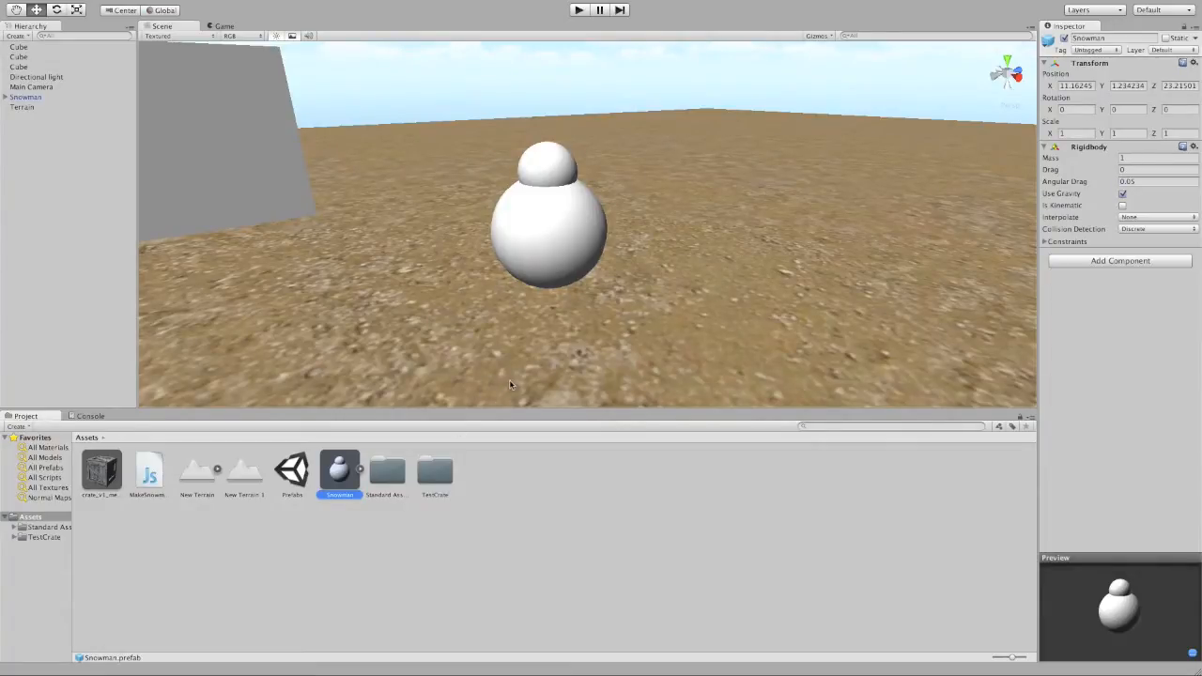
pyautogui.moveTo(556, 259)
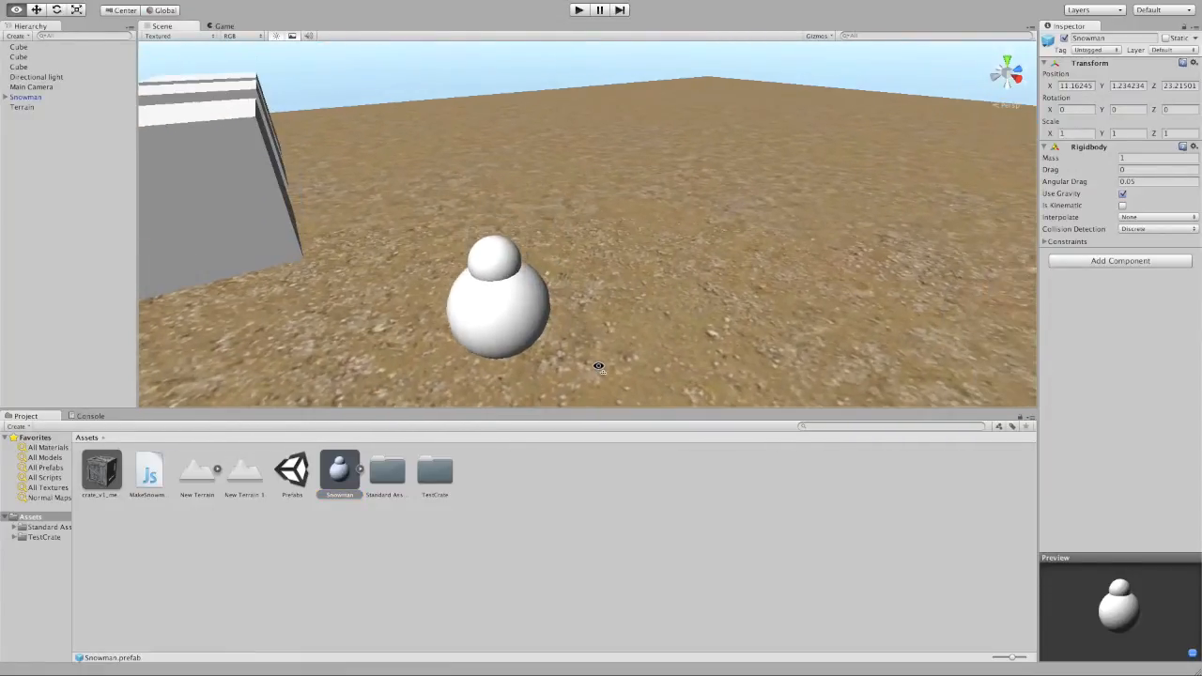
# Step: Navigate the Scene view around the snowman and the cube row
pyautogui.moveTo(597, 367); pyautogui.dragTo(621, 348)
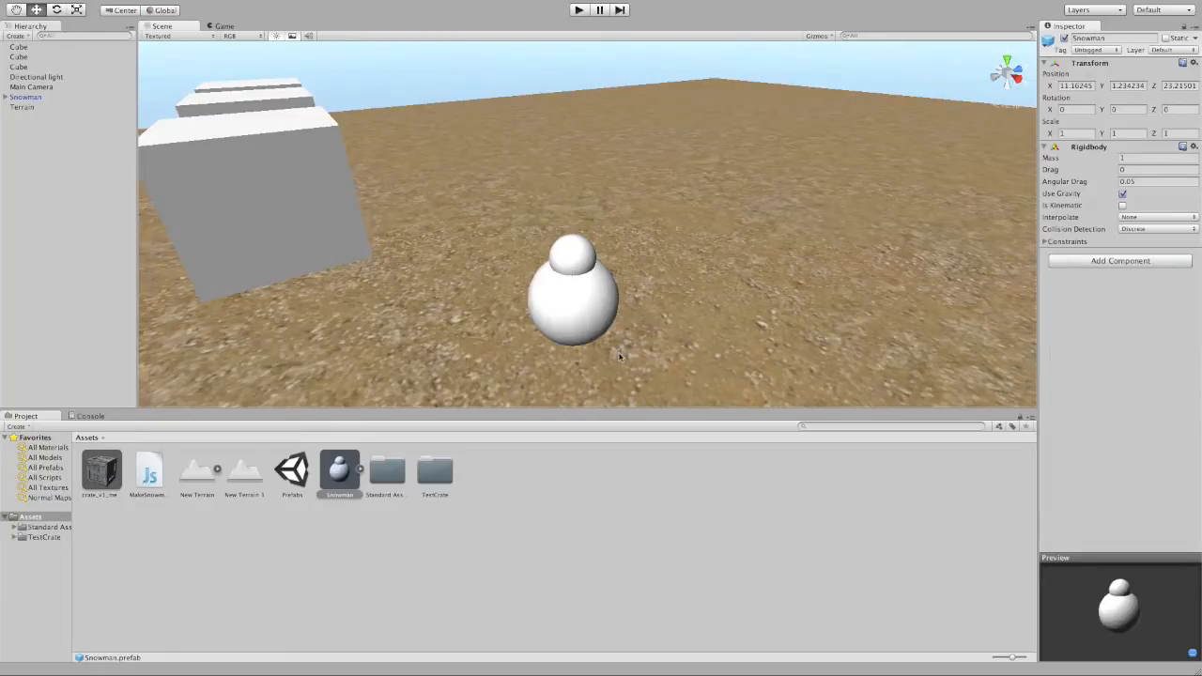
pyautogui.moveTo(620, 357); pyautogui.dragTo(460, 366)
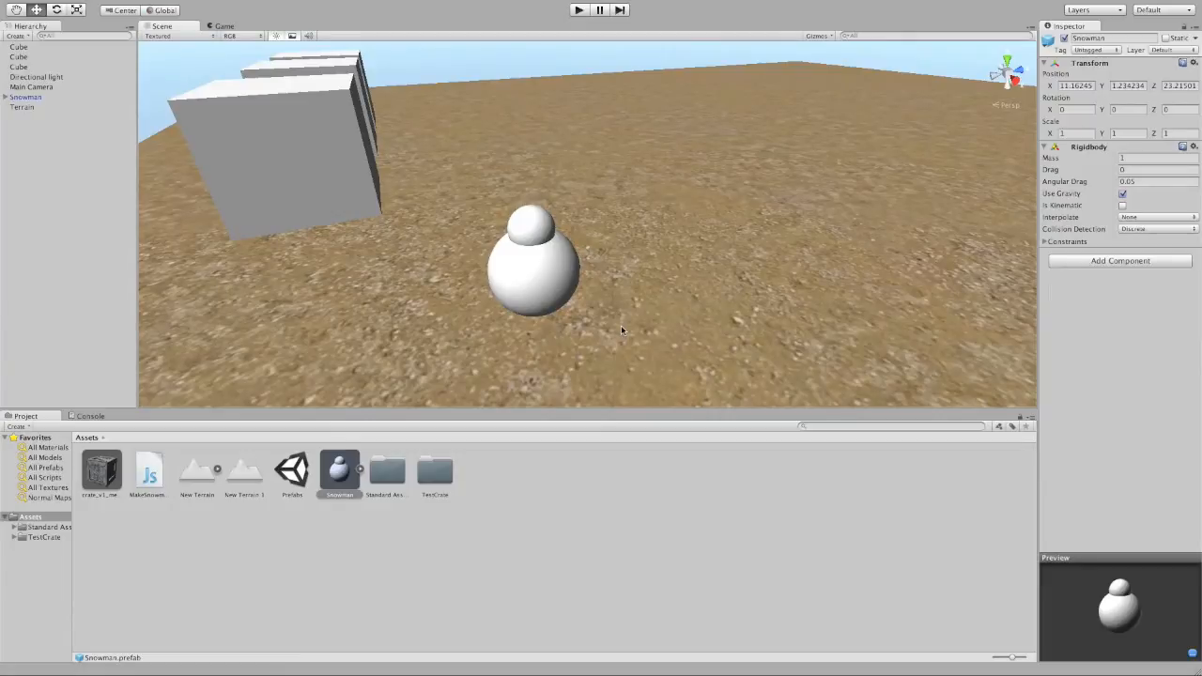
pyautogui.moveTo(620, 328); pyautogui.dragTo(654, 335)
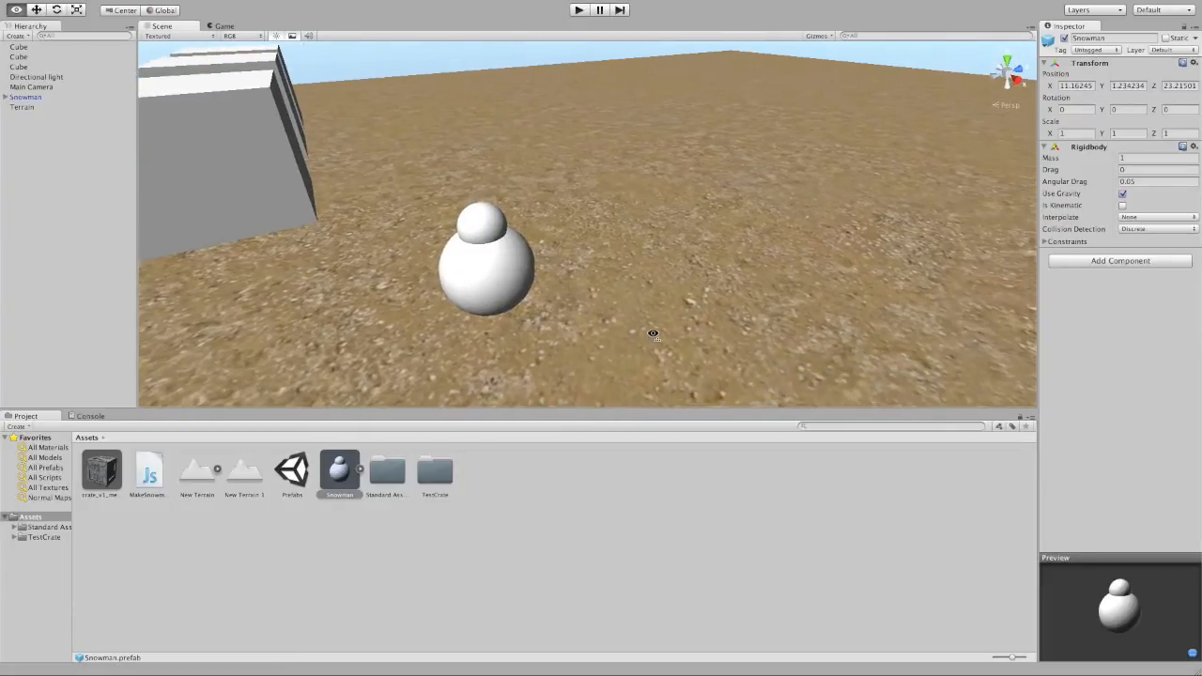
pyautogui.moveTo(375, 447)
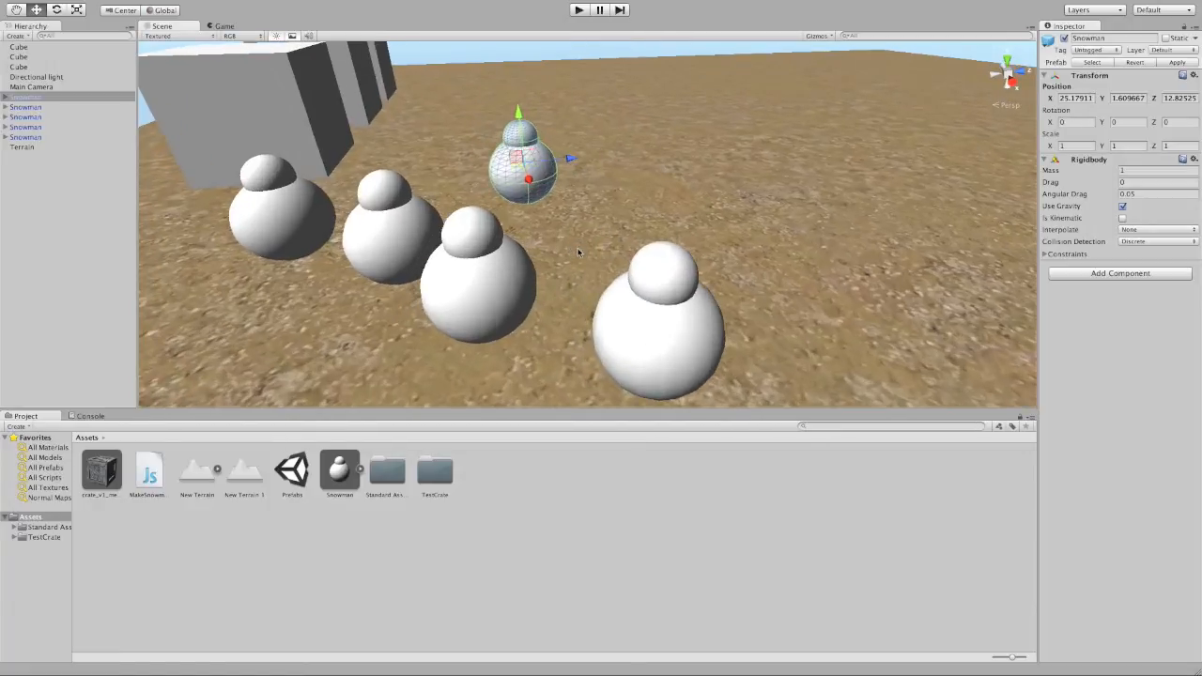
pyautogui.moveTo(579, 302)
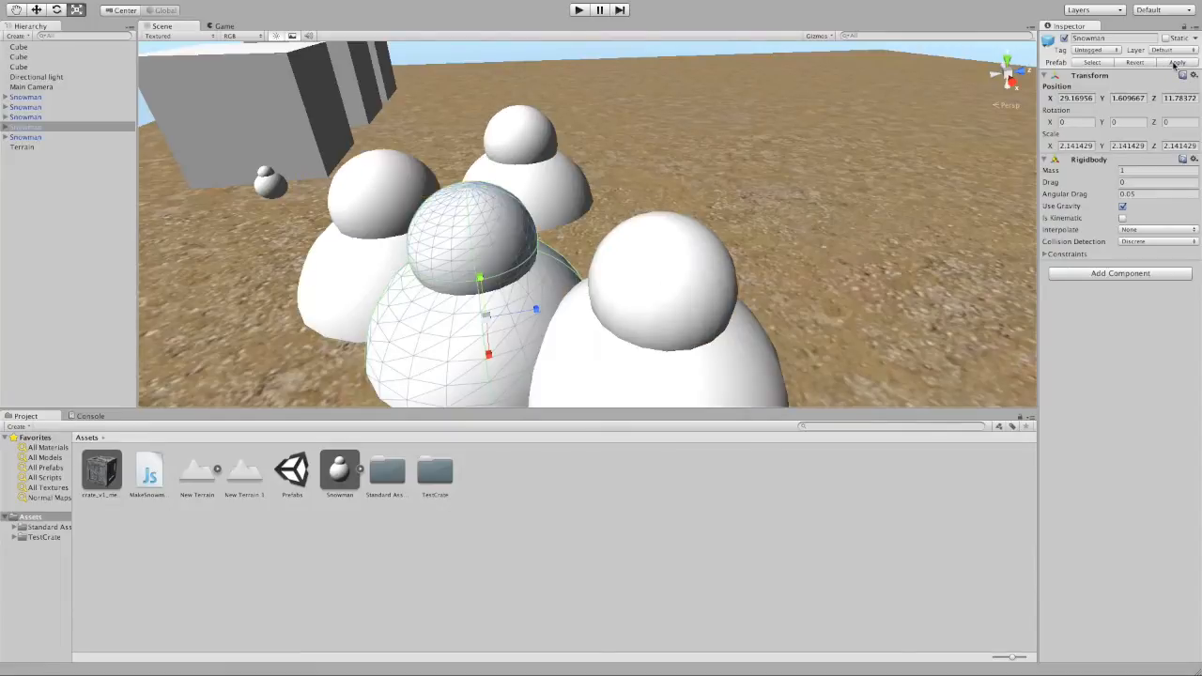
pyautogui.moveTo(499, 286)
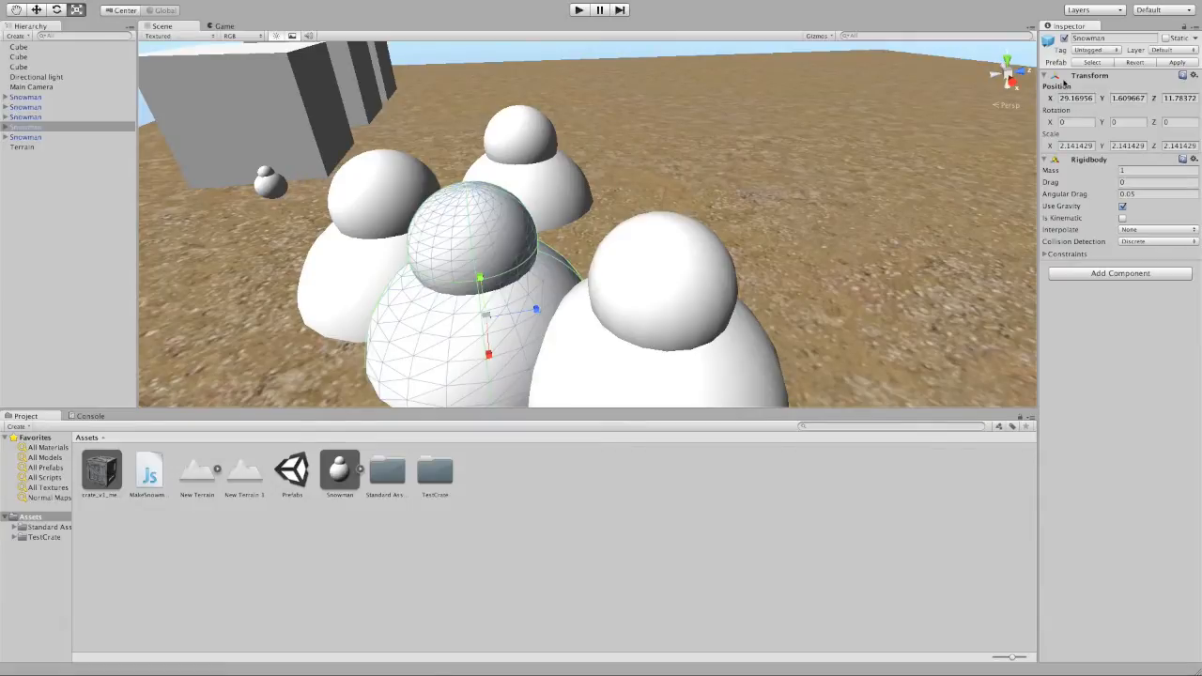
# Step: Select the Snowman prefab in the Project panel to inspect it
pyautogui.click(338, 469)
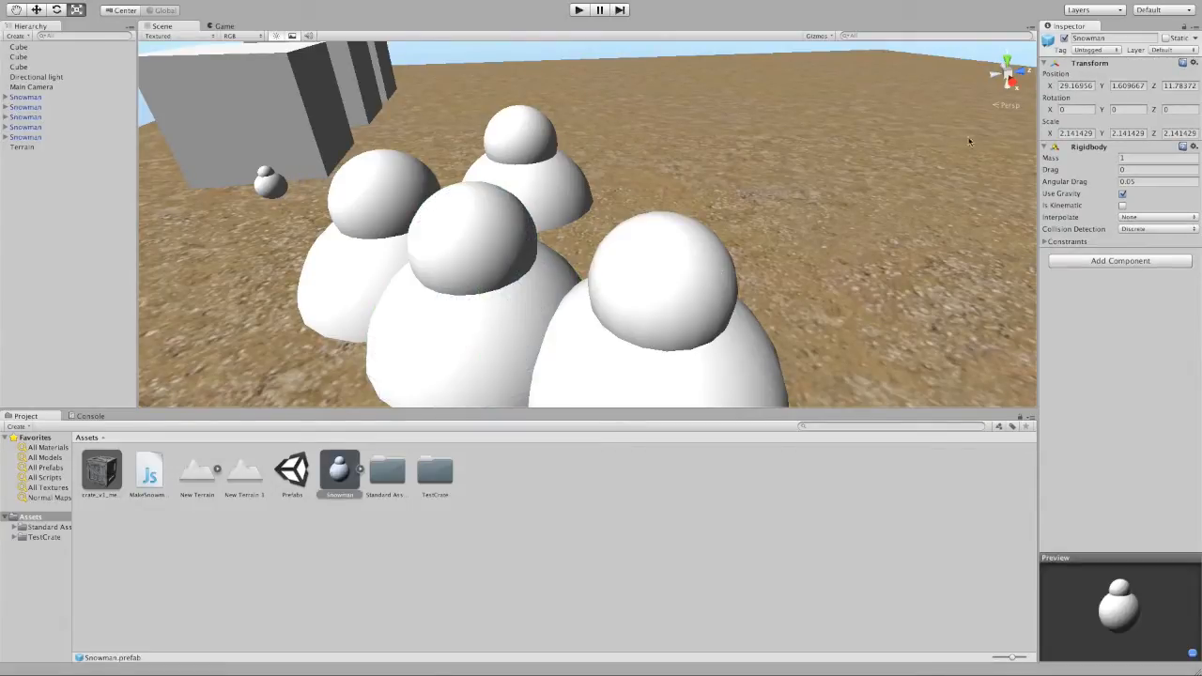
pyautogui.moveTo(948, 146)
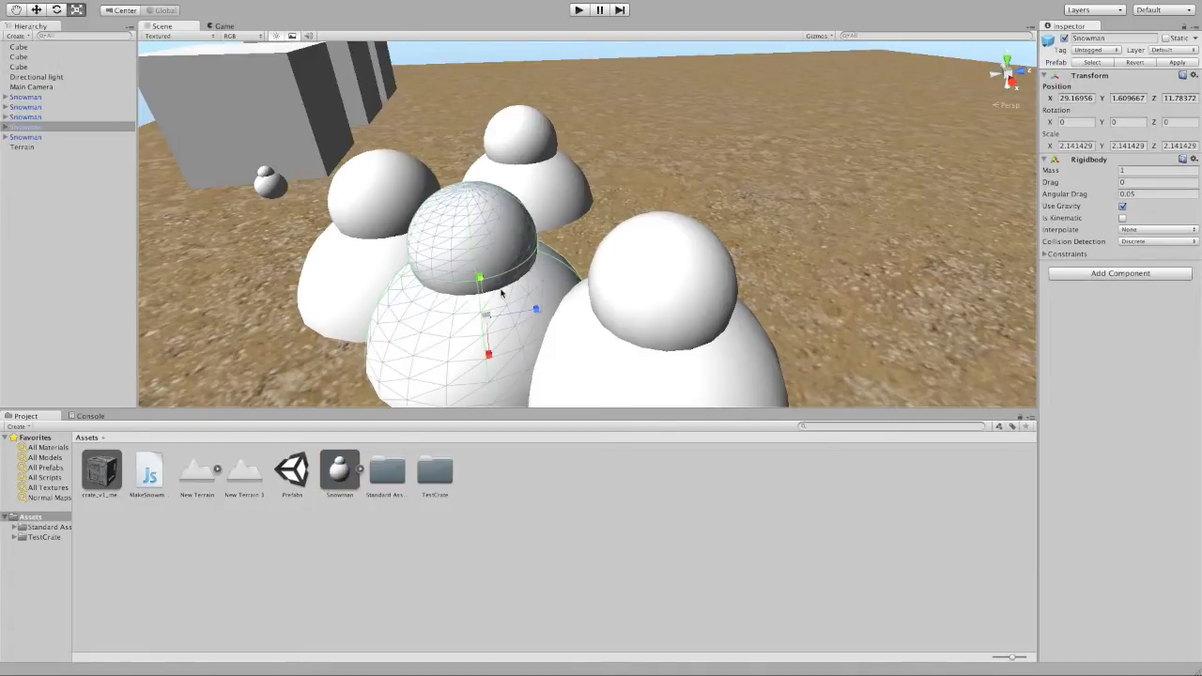
pyautogui.moveTo(874, 185)
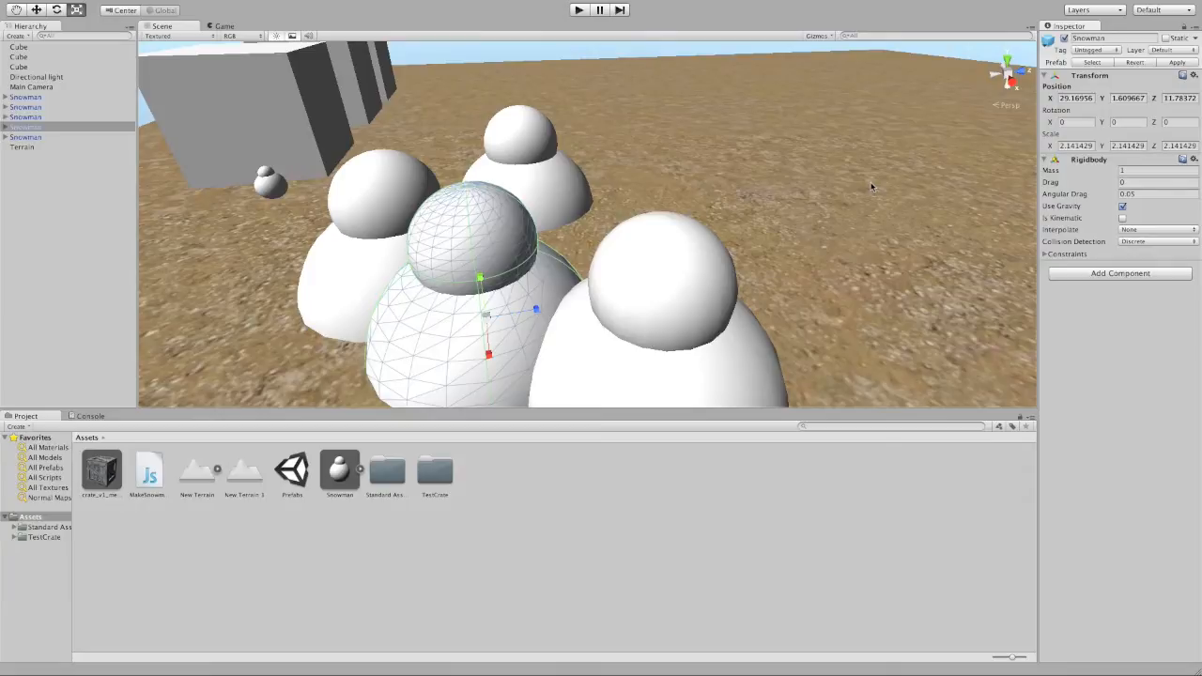
pyautogui.moveTo(648, 130)
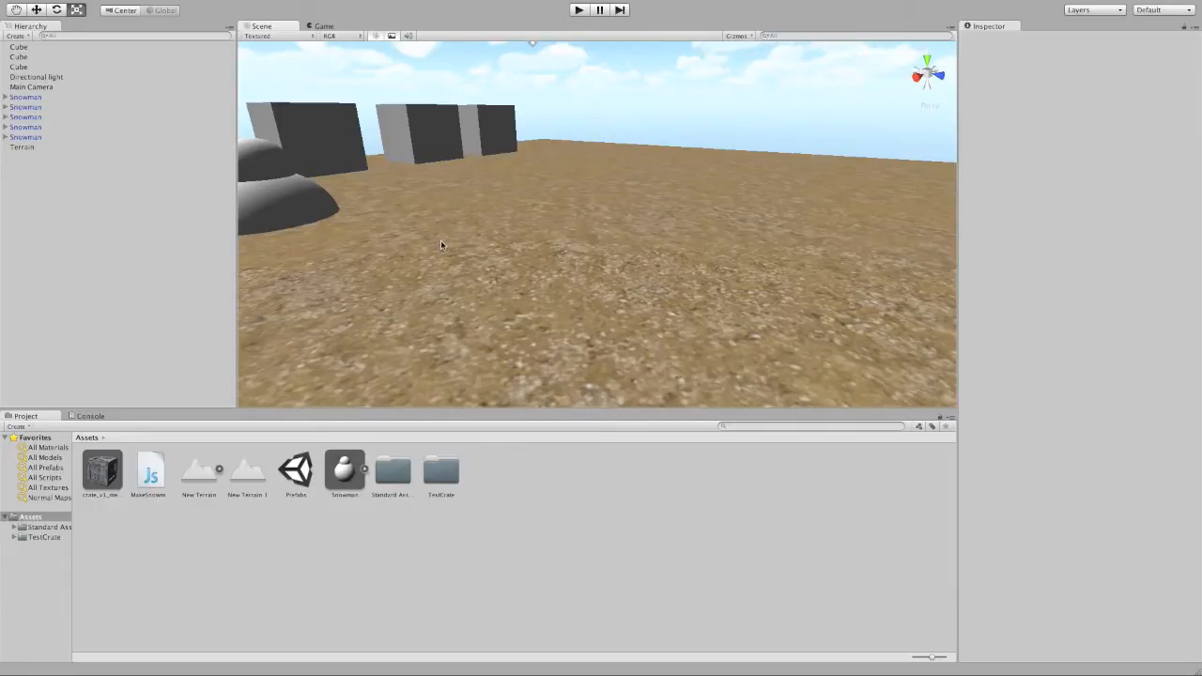
pyautogui.moveTo(34, 45)
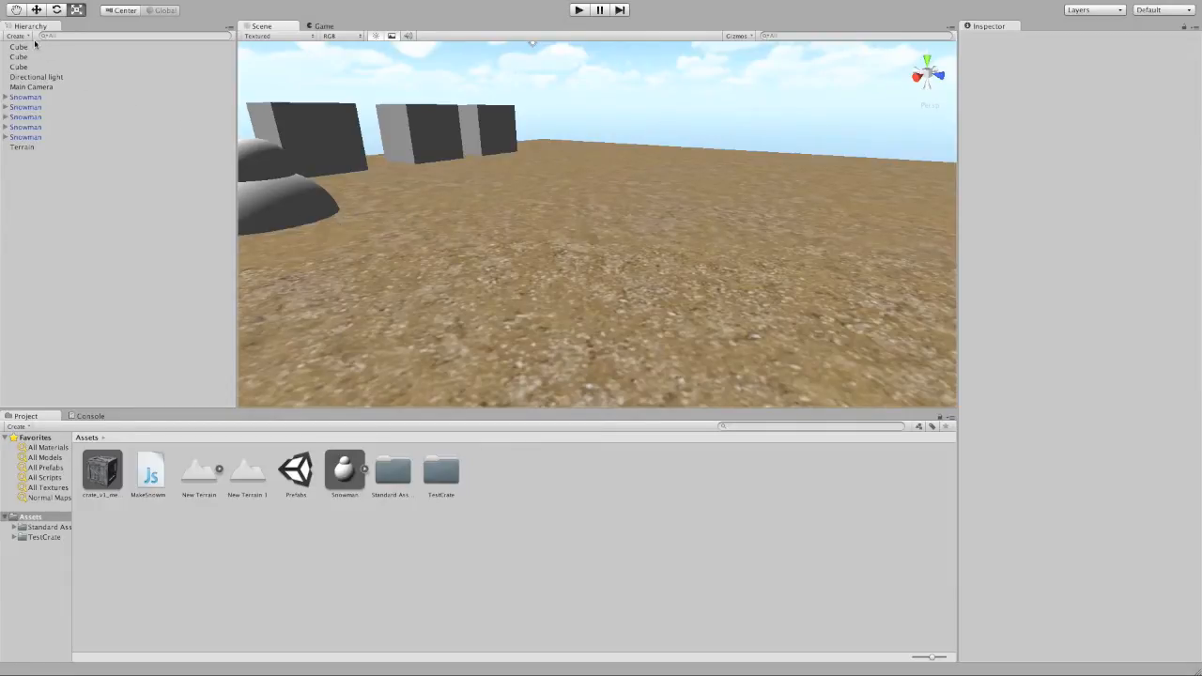
# Step: Add a new cube, shape it into the thin Wall, and drag it into Assets as a Wall prefab
pyautogui.click(17, 36)
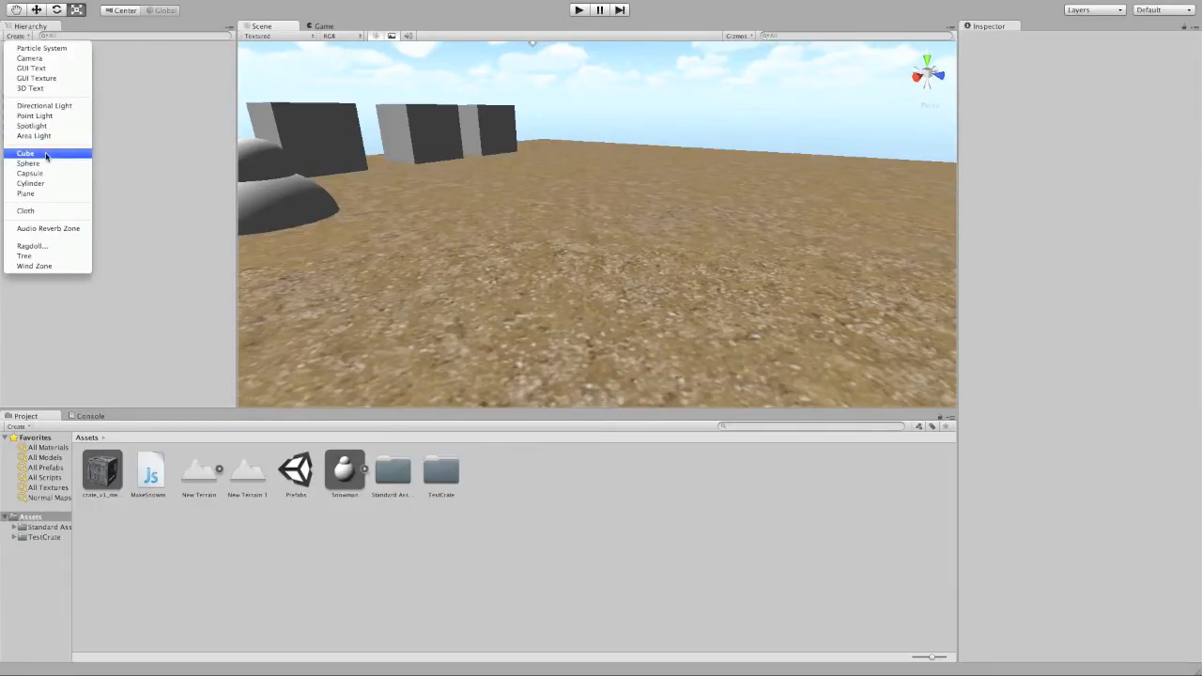
pyautogui.click(26, 154)
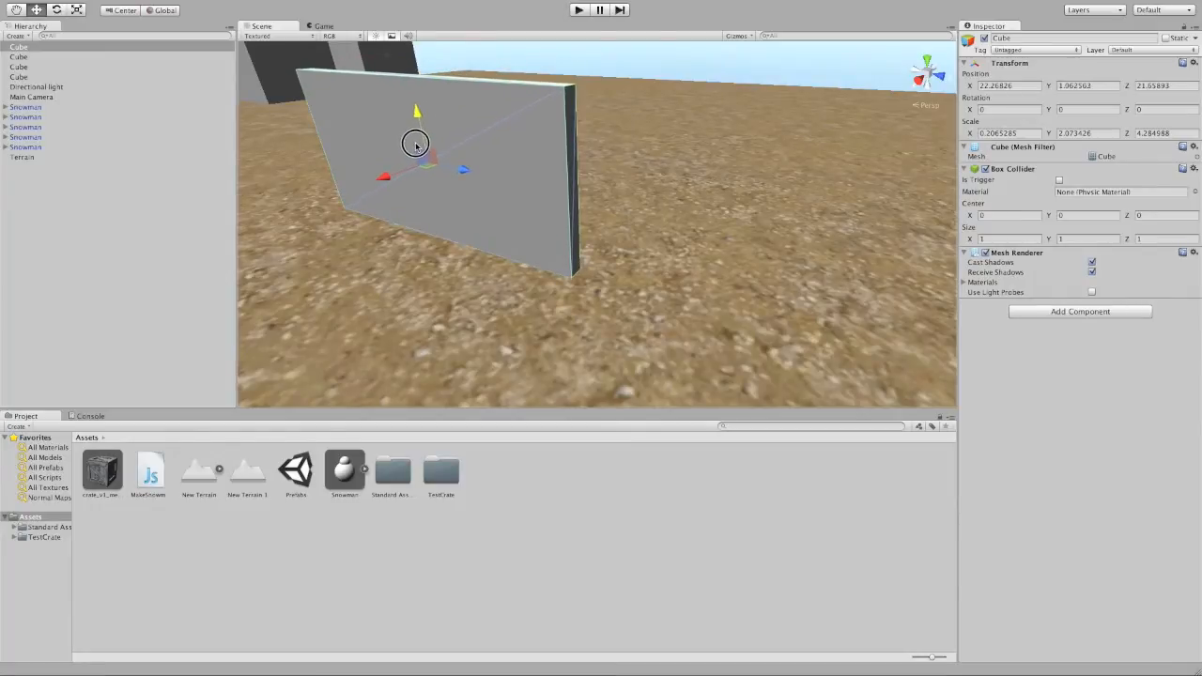
pyautogui.moveTo(417, 143); pyautogui.dragTo(429, 160)
pyautogui.write('Wall')
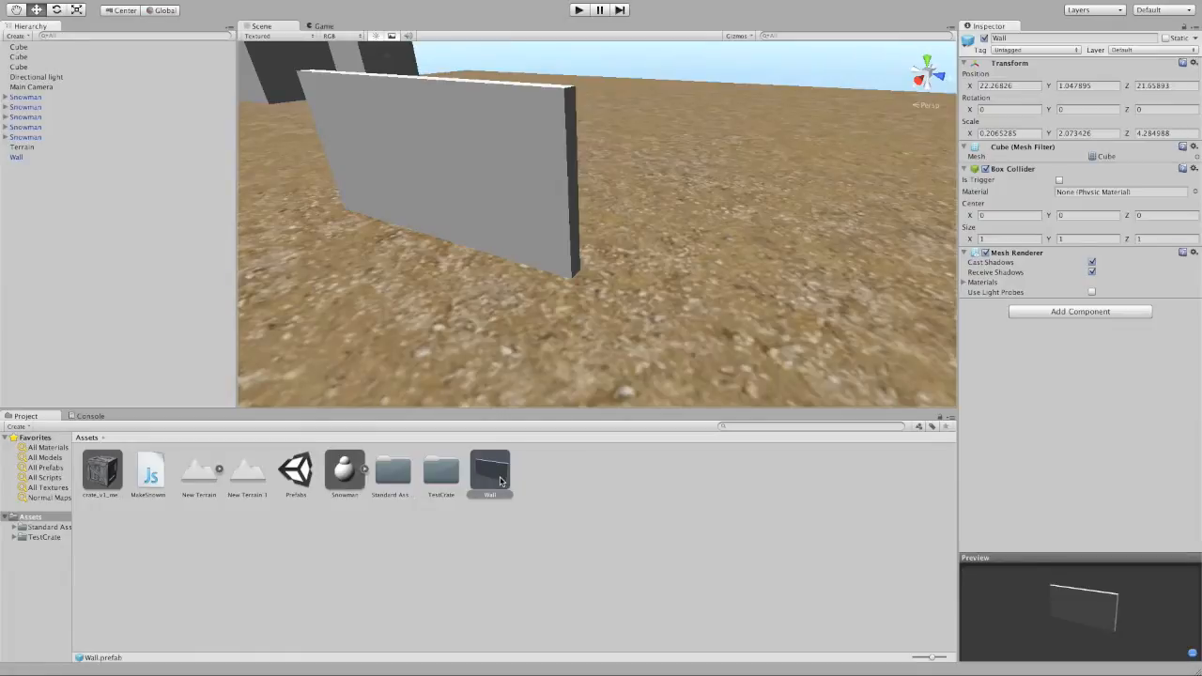
pyautogui.moveTo(506, 488)
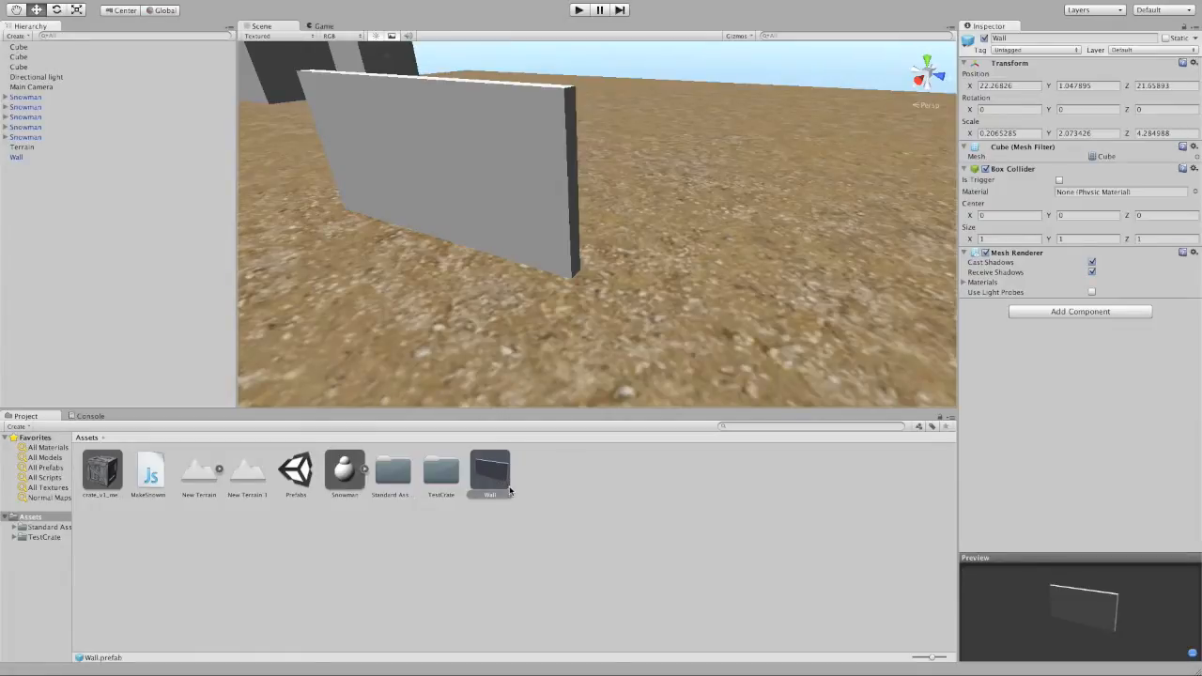
# Step: Place another Wall prefab copy in the scene for the house enclosure
pyautogui.moveTo(488, 470); pyautogui.dragTo(601, 360)
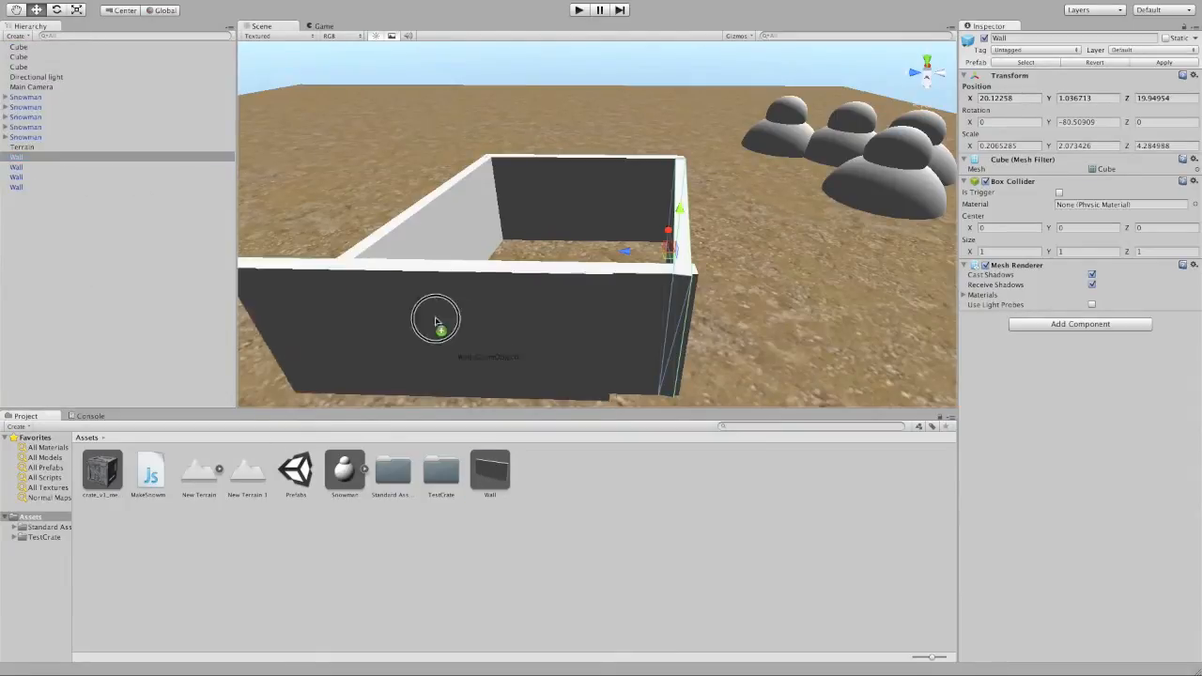
# Step: Place another Wall copy and rotate it into a tilted roof panel
pyautogui.moveTo(436, 319); pyautogui.dragTo(316, 115)
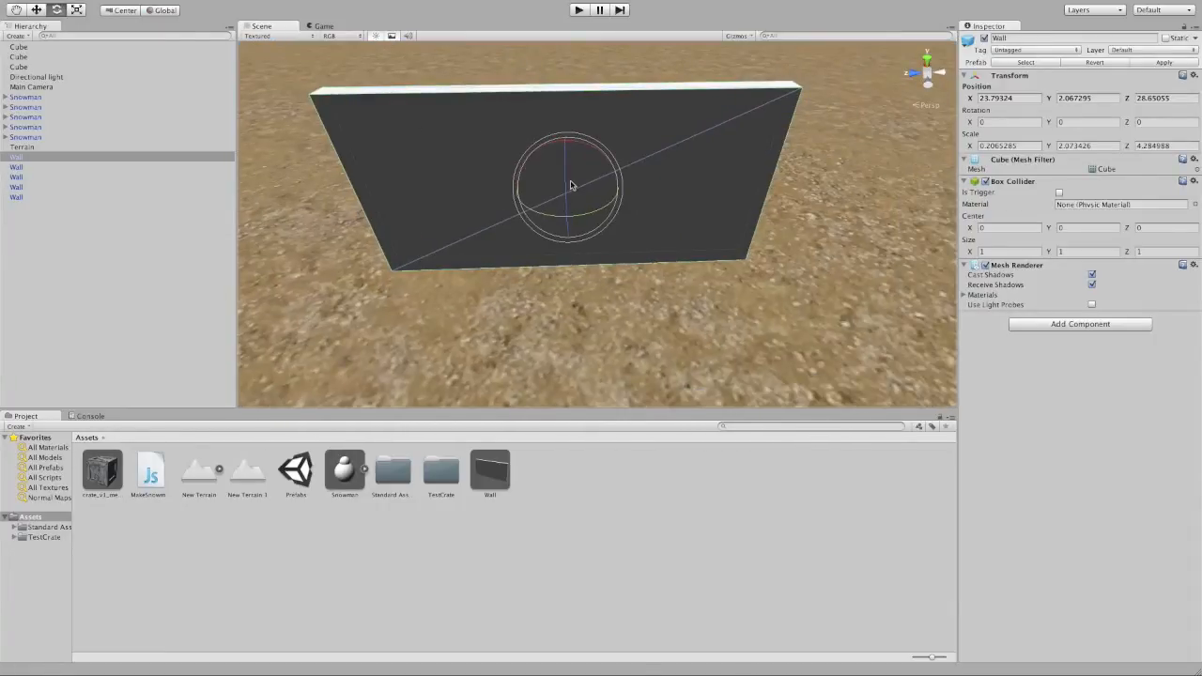
pyautogui.moveTo(564, 188); pyautogui.dragTo(658, 140)
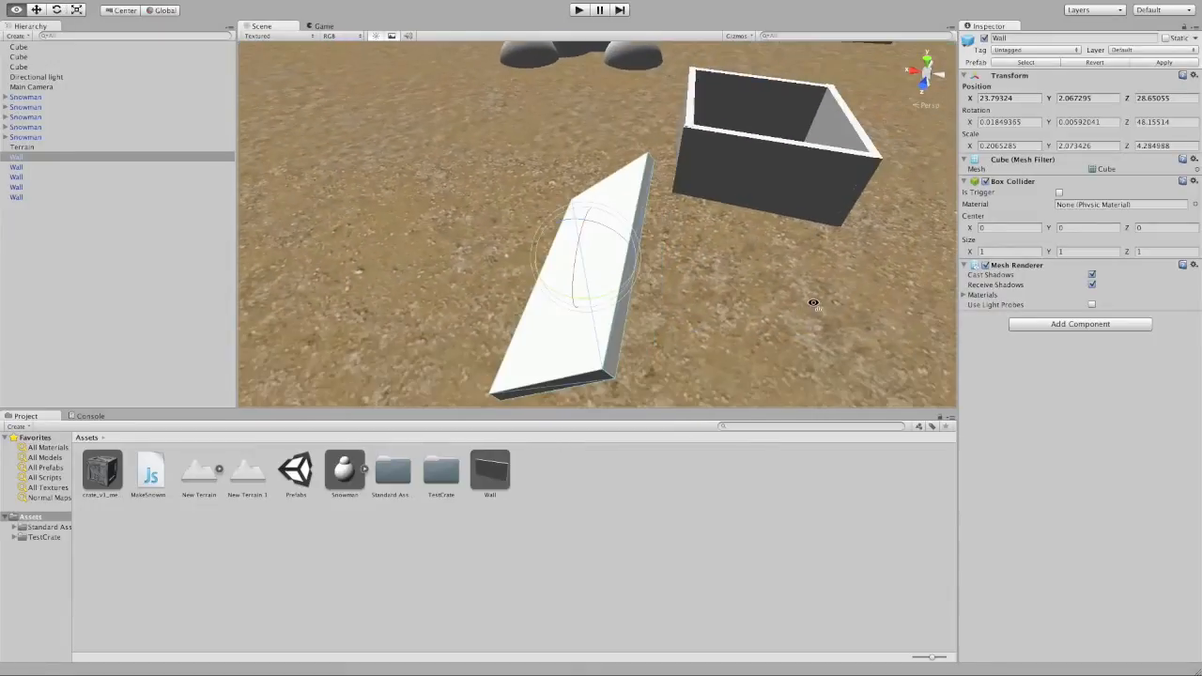
# Step: Move the tilted panel up onto the walls and fine-tune its position over the house
pyautogui.moveTo(582, 263); pyautogui.dragTo(623, 131)
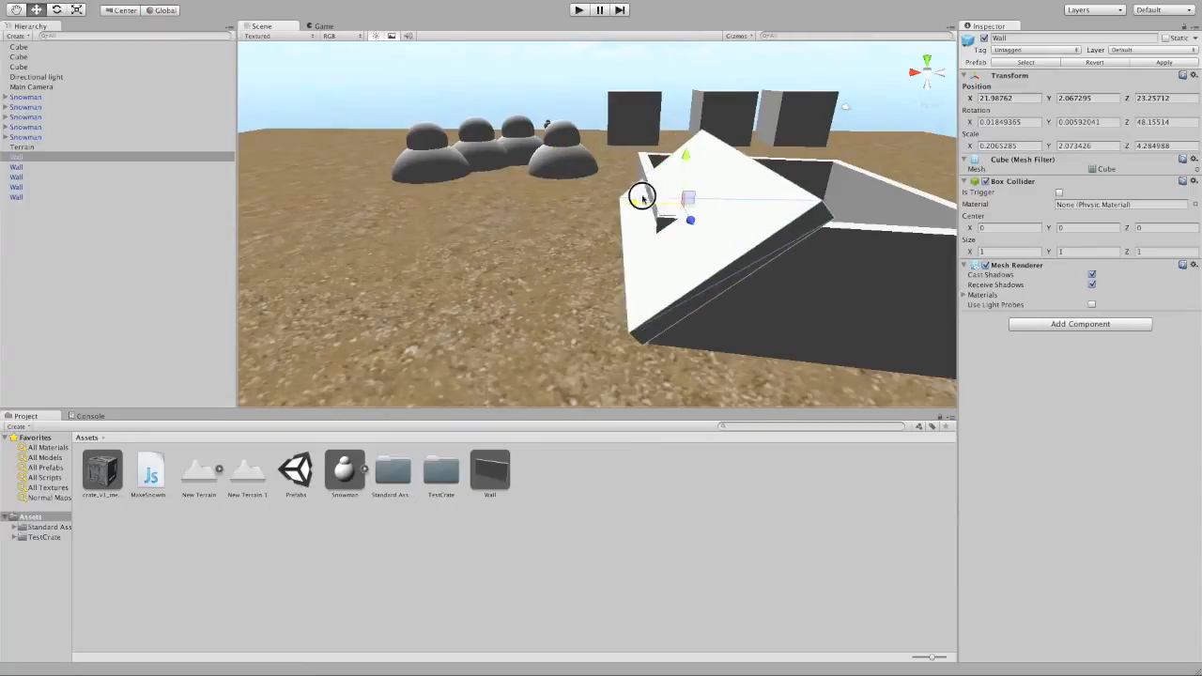
pyautogui.moveTo(643, 197); pyautogui.dragTo(718, 98)
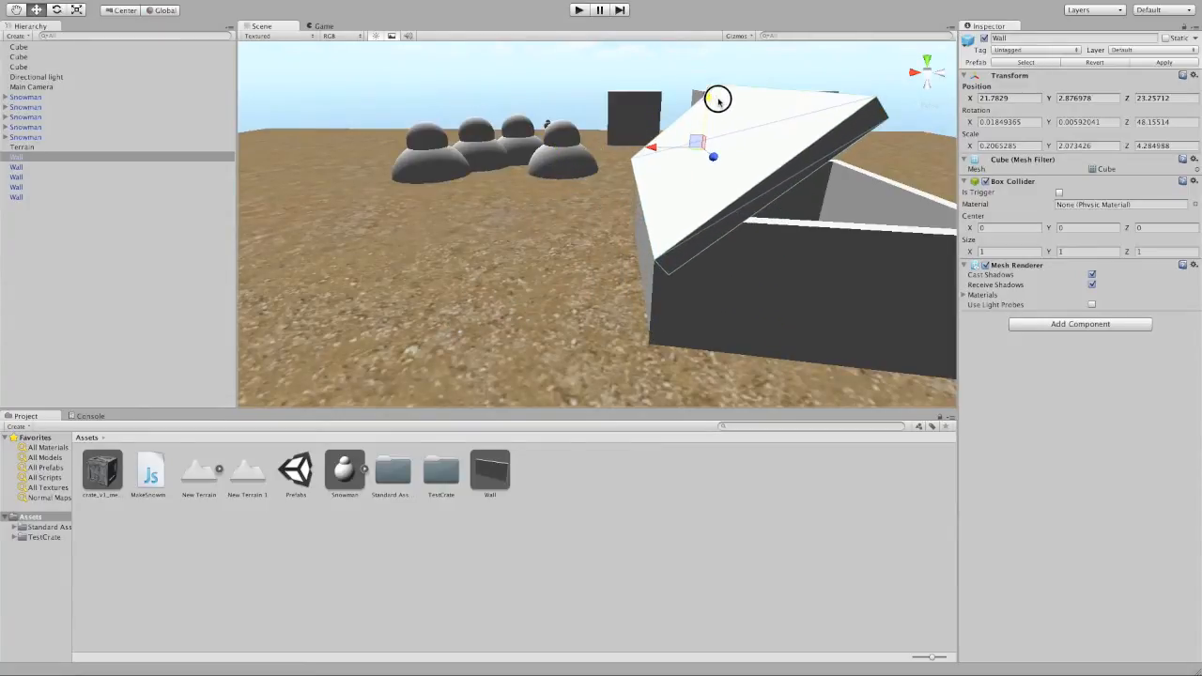
pyautogui.moveTo(718, 98); pyautogui.dragTo(601, 173)
pyautogui.write('Roof')
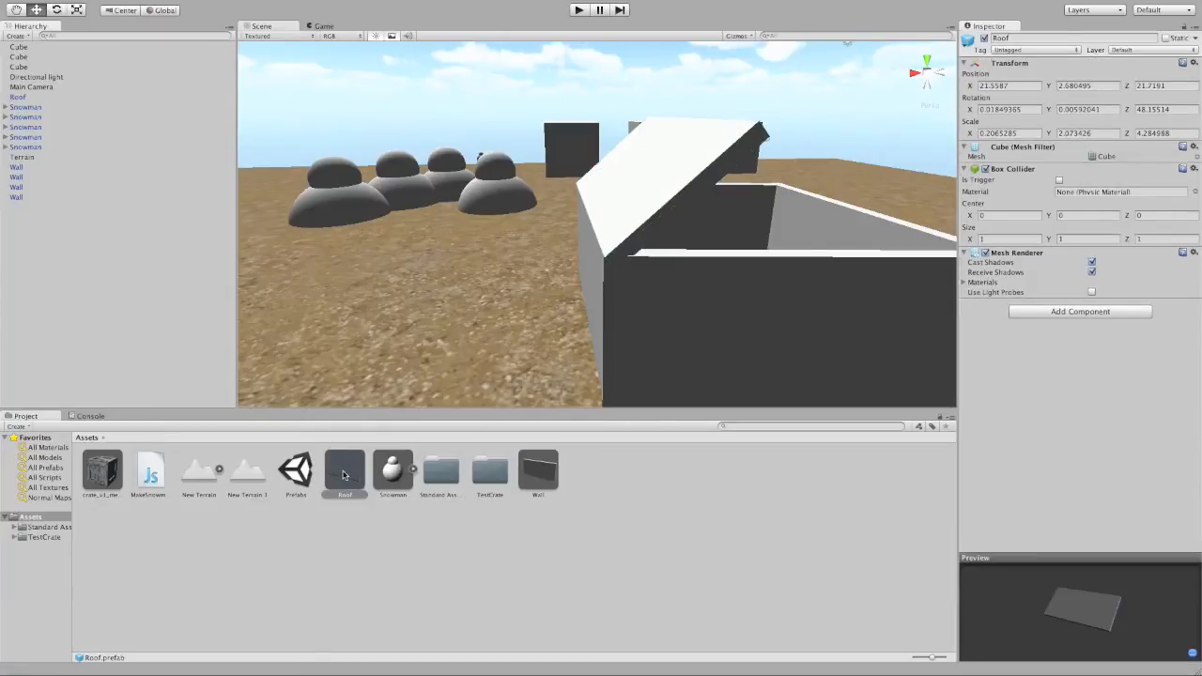
# Step: Place a second Roof prefab copy and move it onto the walls to mirror the first panel
pyautogui.moveTo(344, 470); pyautogui.dragTo(442, 278)
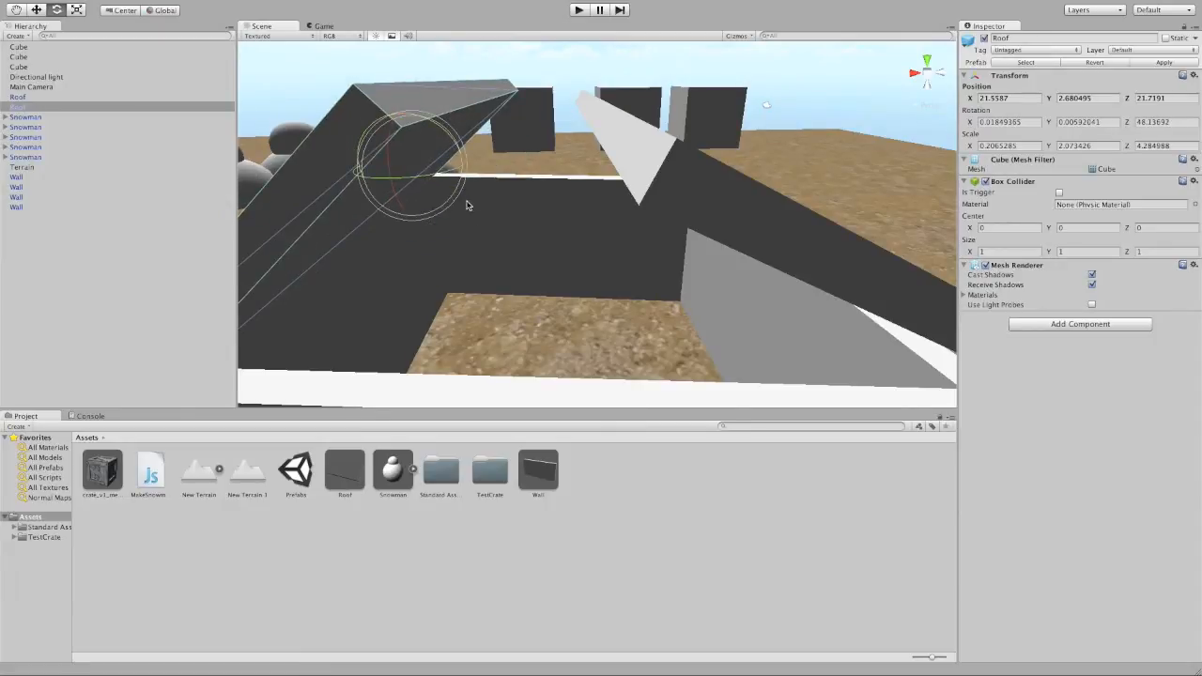
pyautogui.click(23, 167)
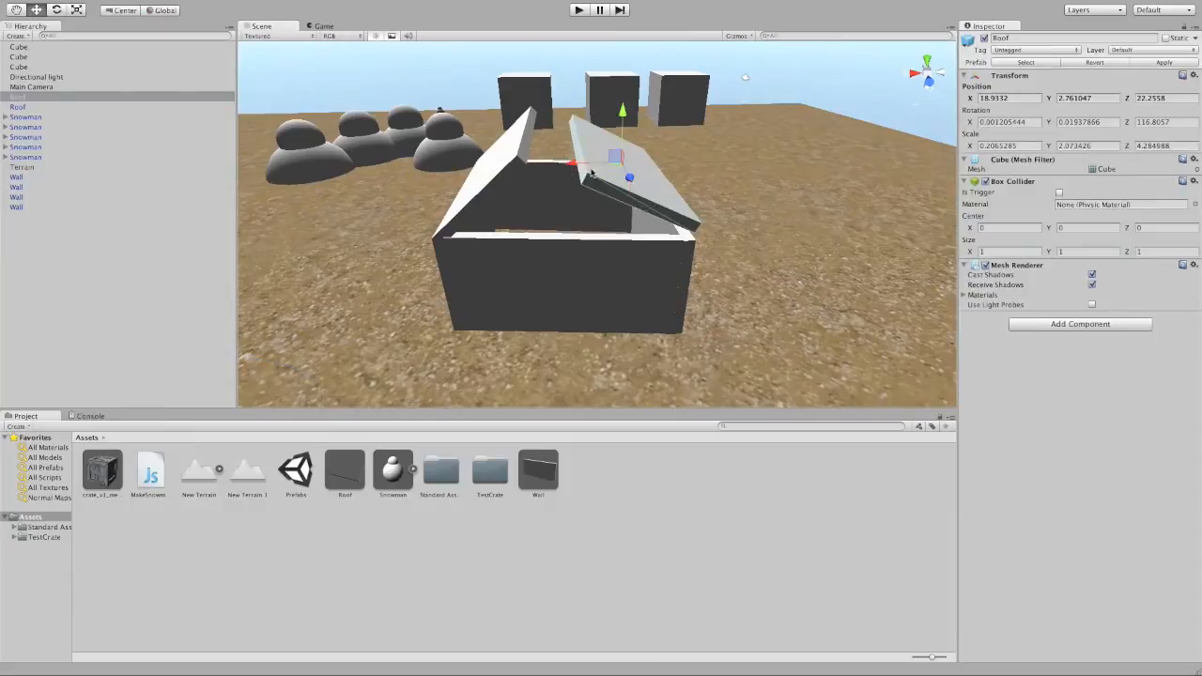
pyautogui.moveTo(616, 154); pyautogui.dragTo(605, 151)
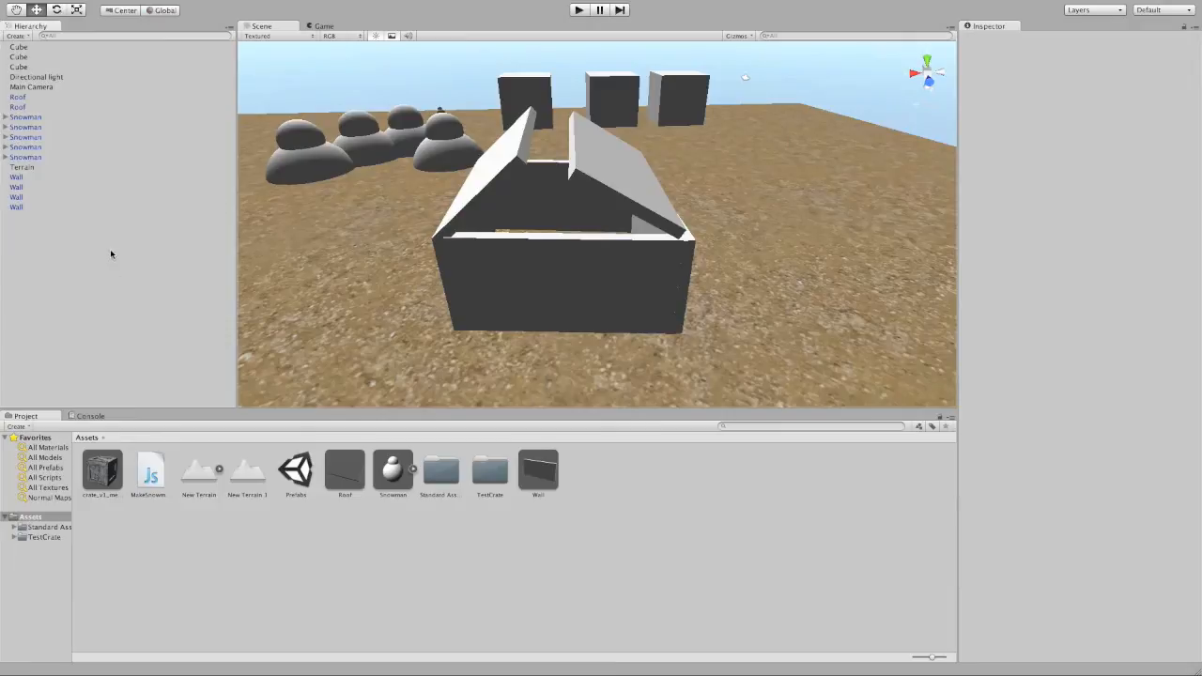
pyautogui.moveTo(146, 235)
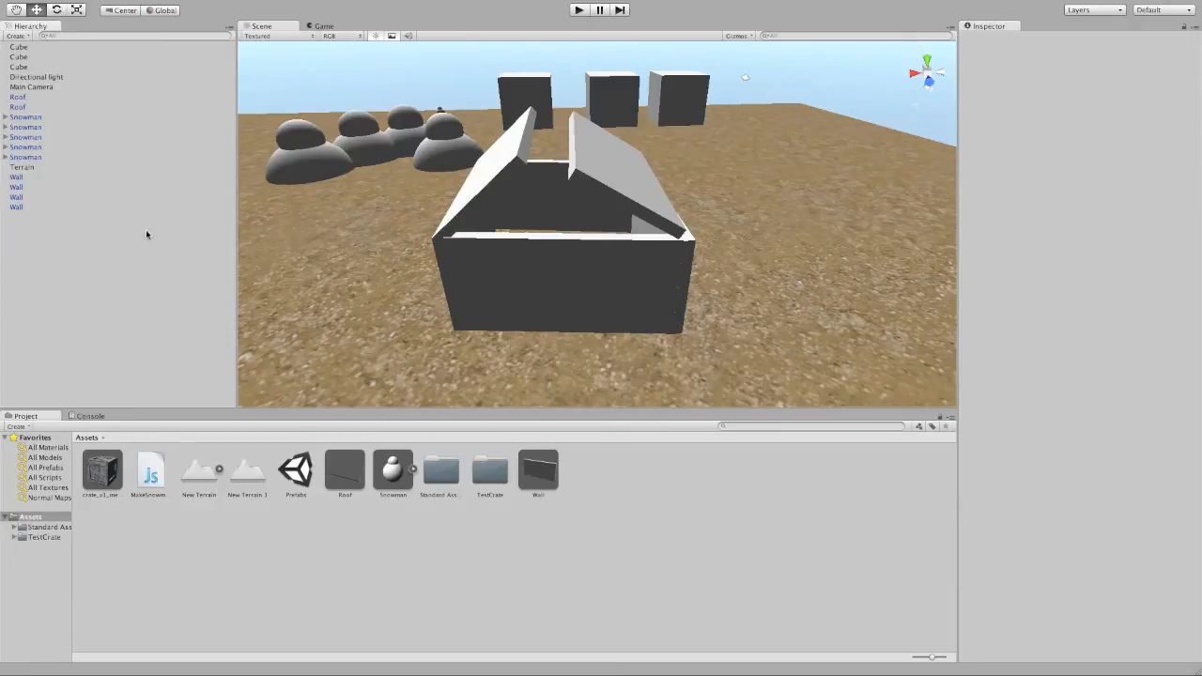
# Step: Create an empty House object via GameObject and drag it into Assets as a House prefab
pyautogui.click(188, 7)
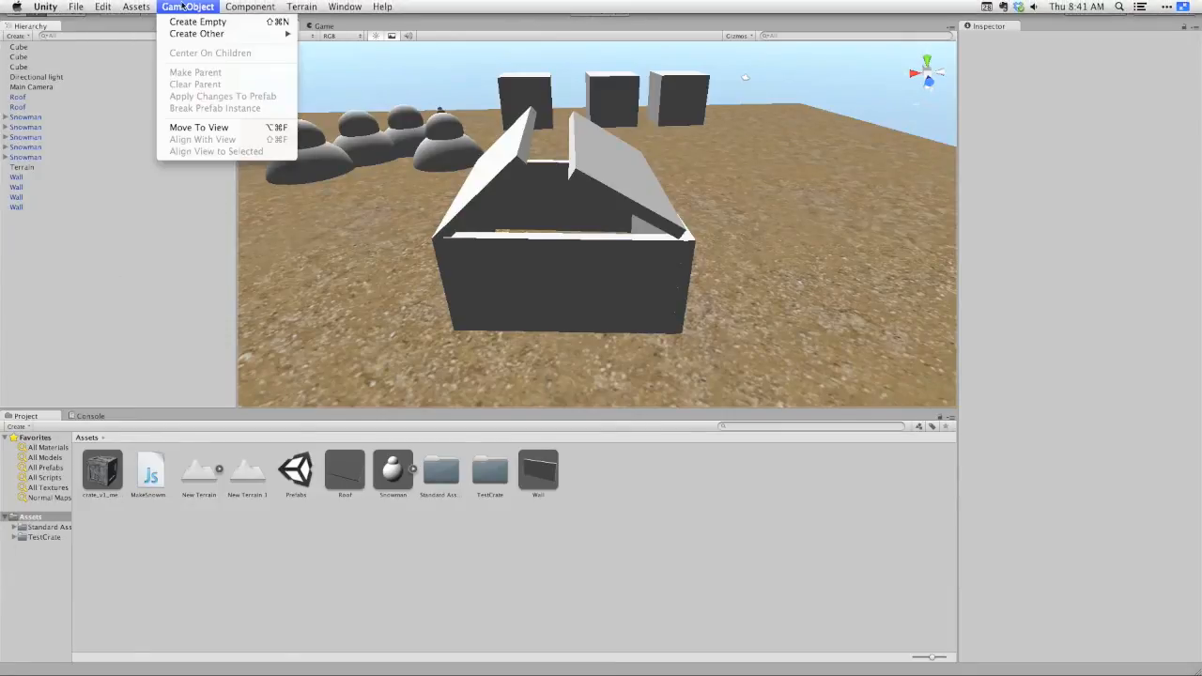
pyautogui.click(197, 23)
pyautogui.write('House')
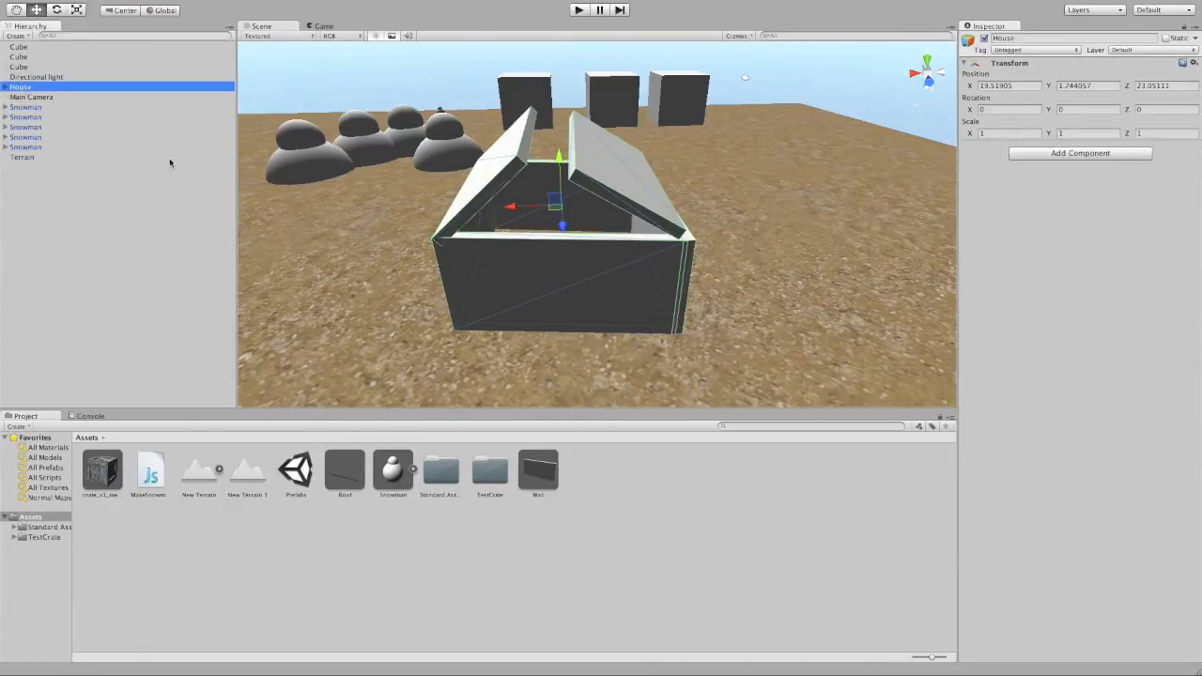
pyautogui.moveTo(560, 207); pyautogui.dragTo(695, 229)
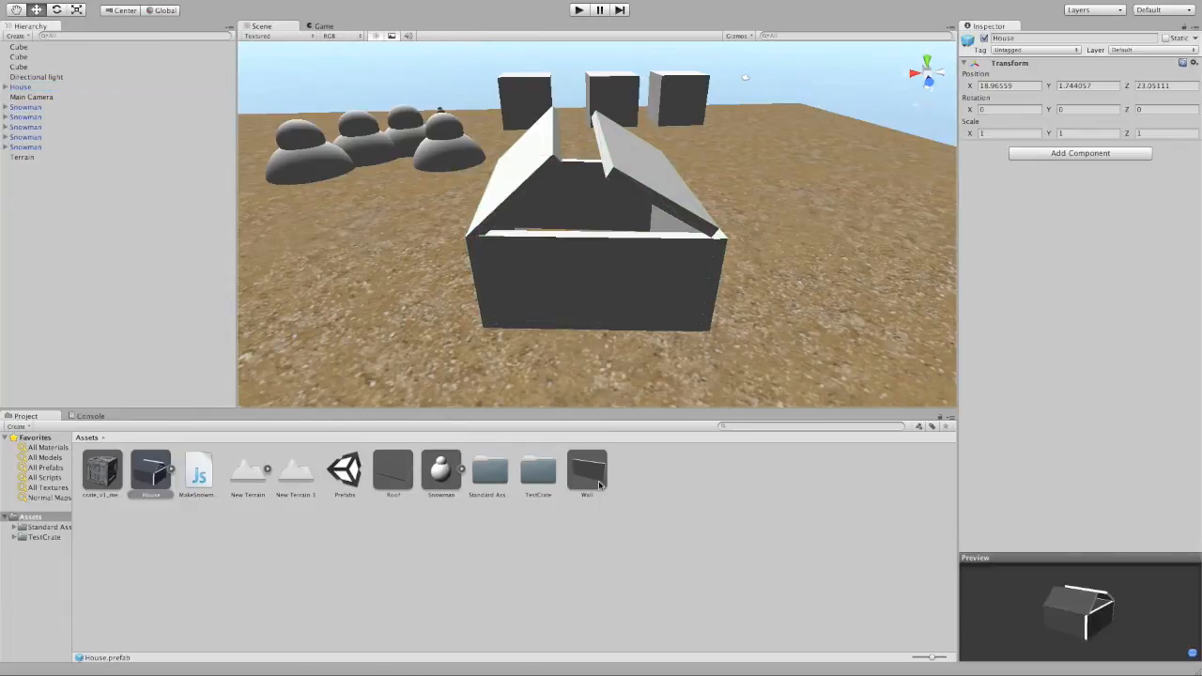
pyautogui.moveTo(151, 477)
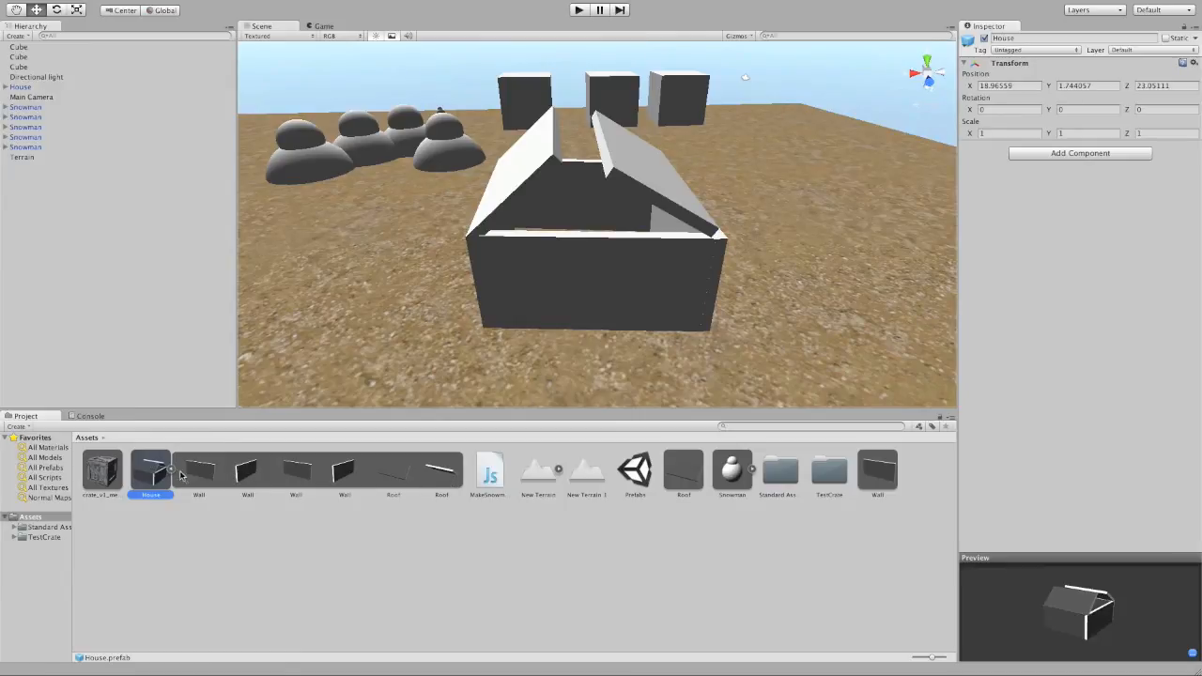
pyautogui.moveTo(195, 473)
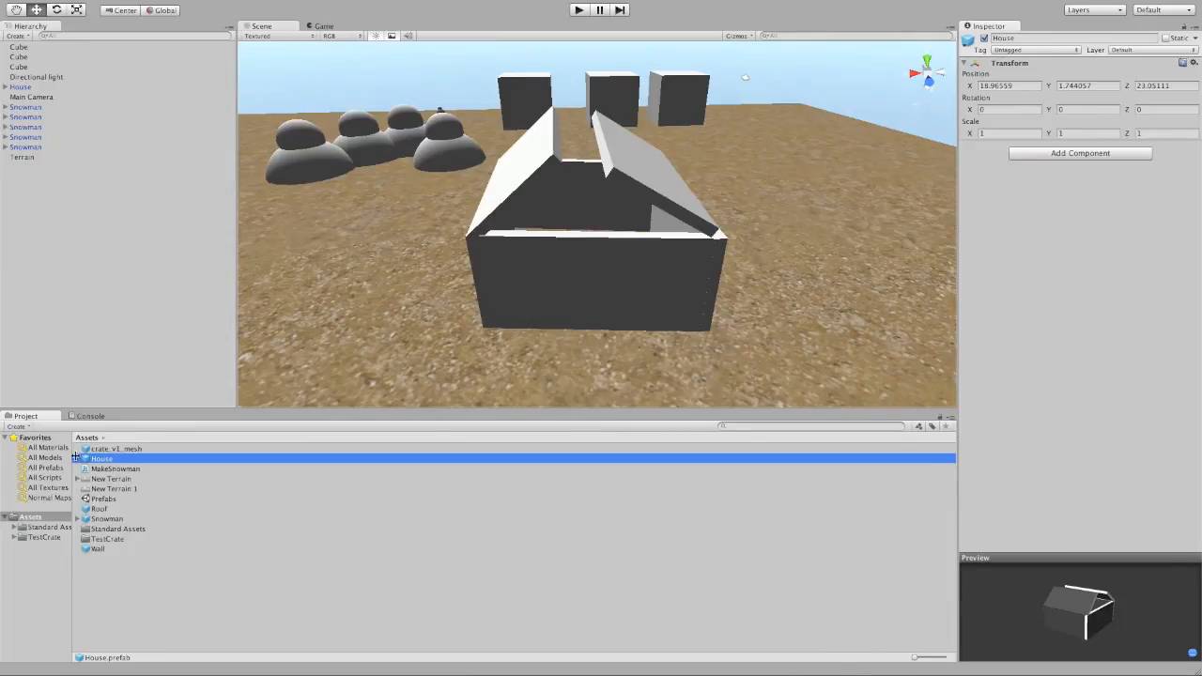
# Step: Expand the House prefab, inspect one of its Wall children, then return to House
pyautogui.click(79, 459)
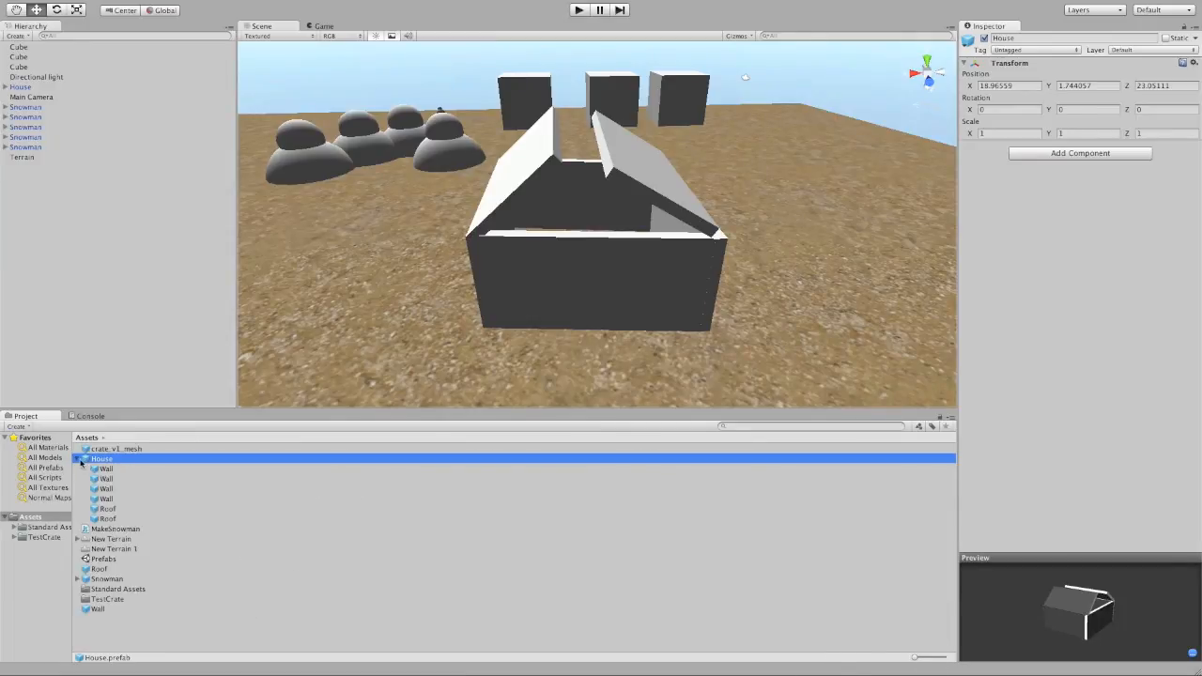
pyautogui.click(106, 498)
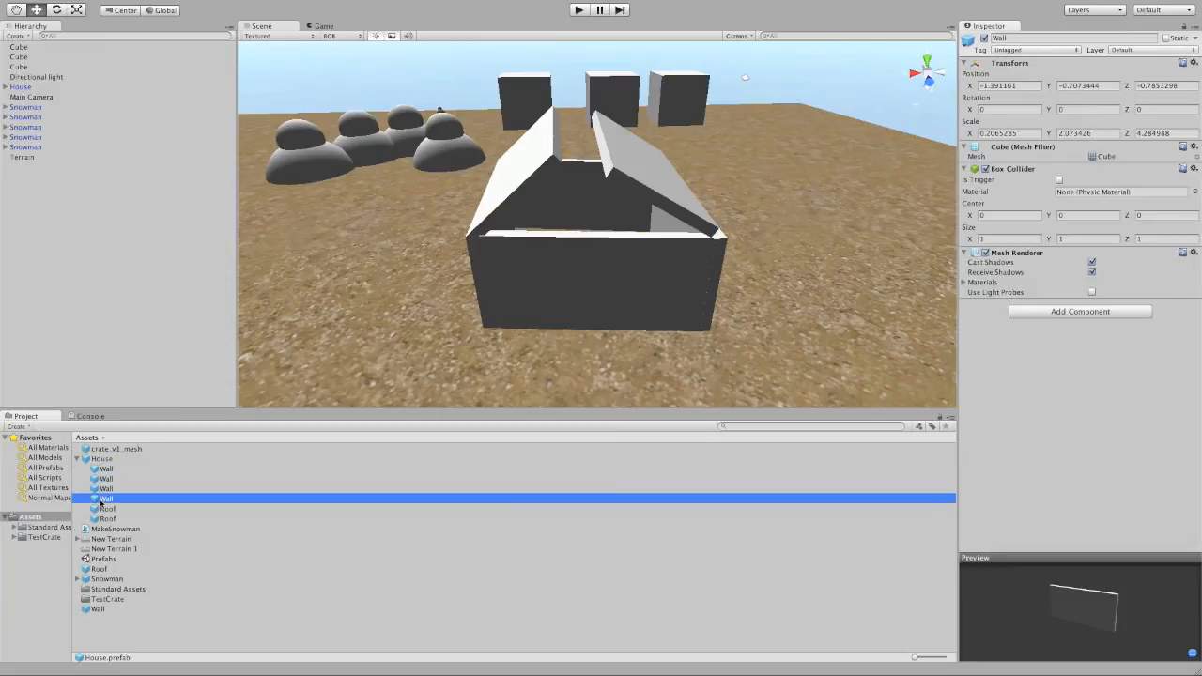
pyautogui.click(101, 458)
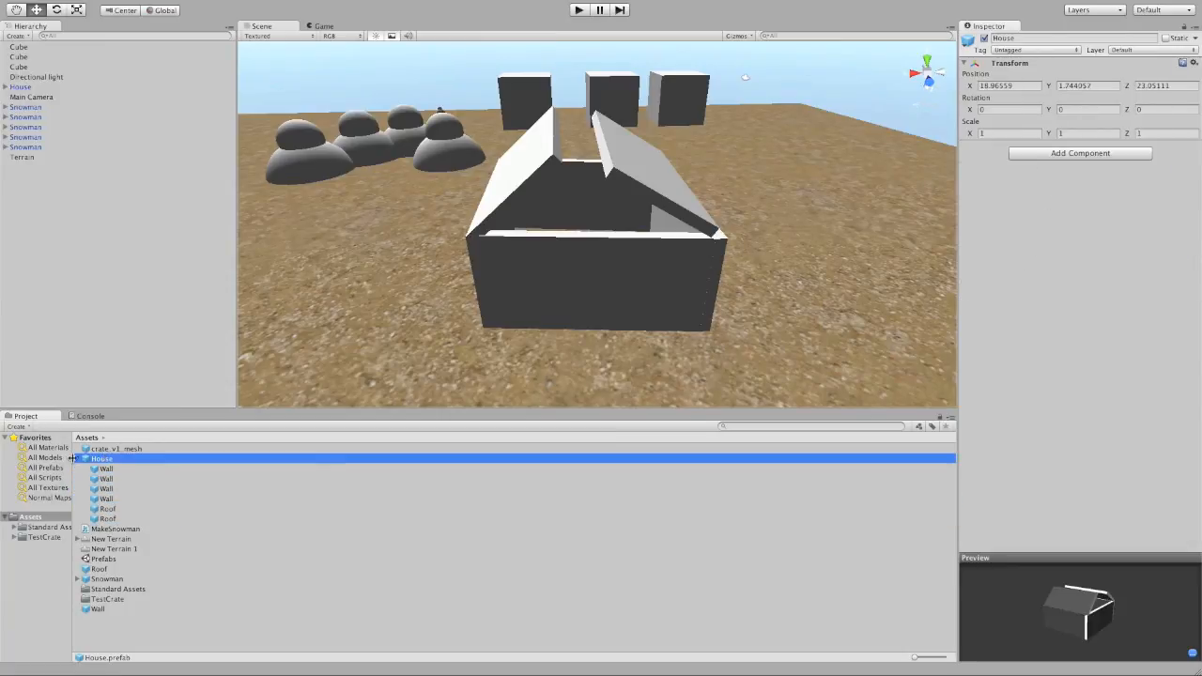